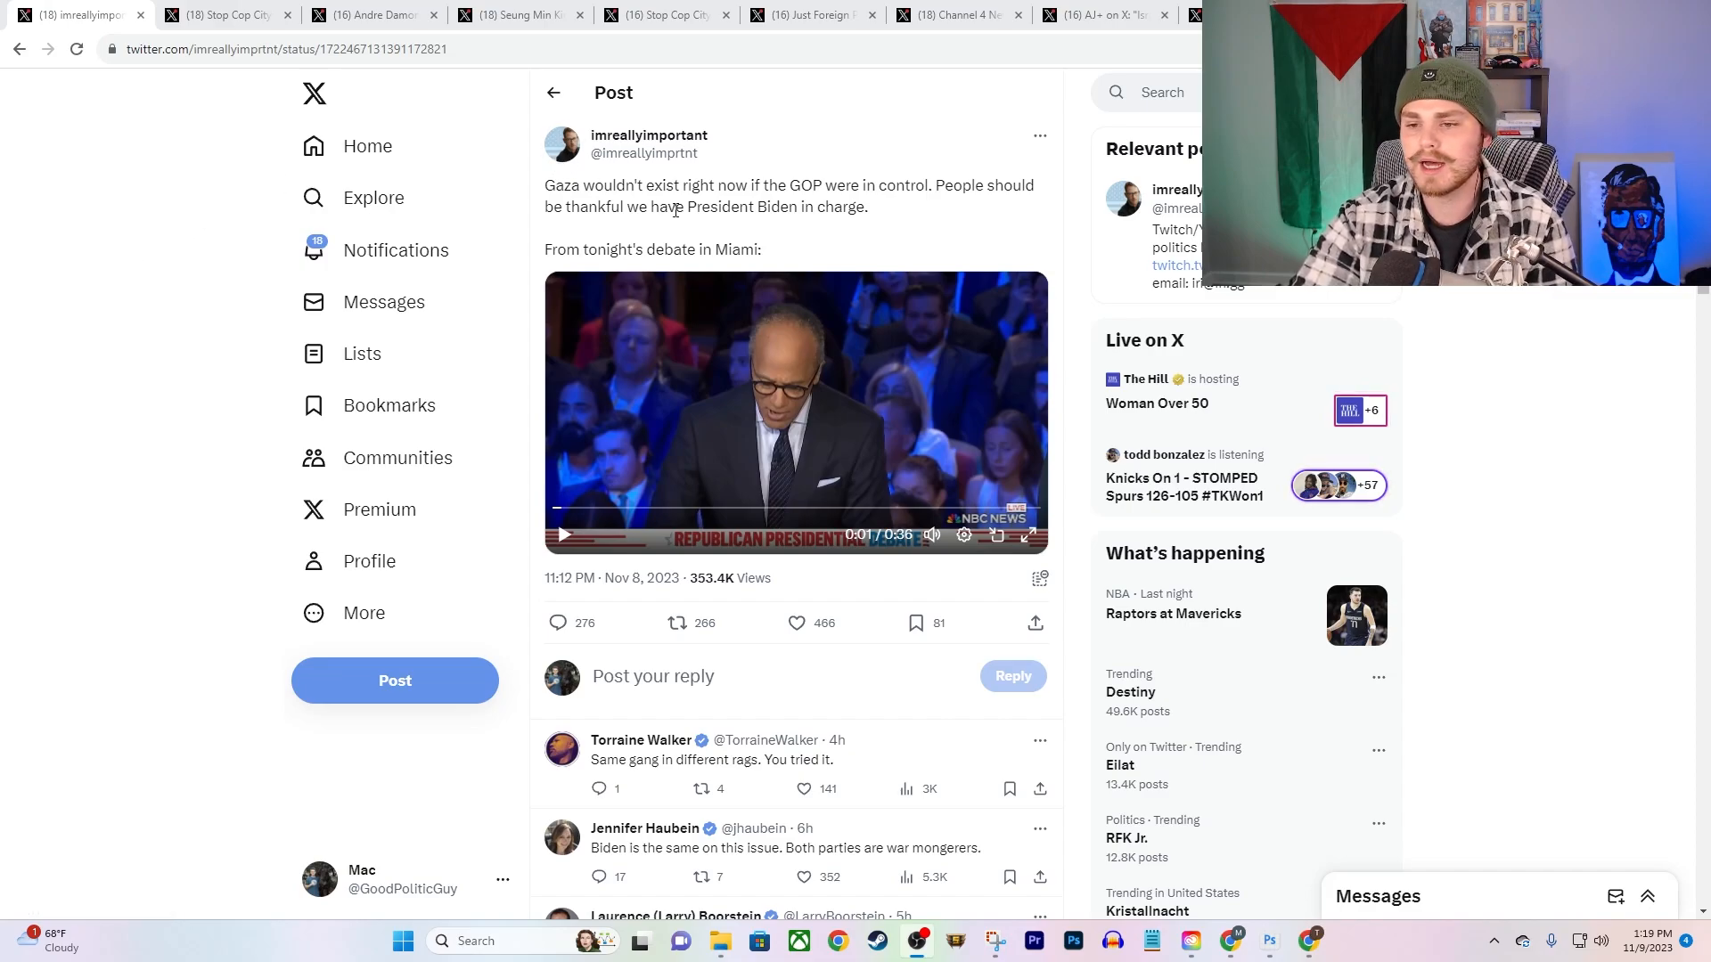
pyautogui.moveTo(802, 208)
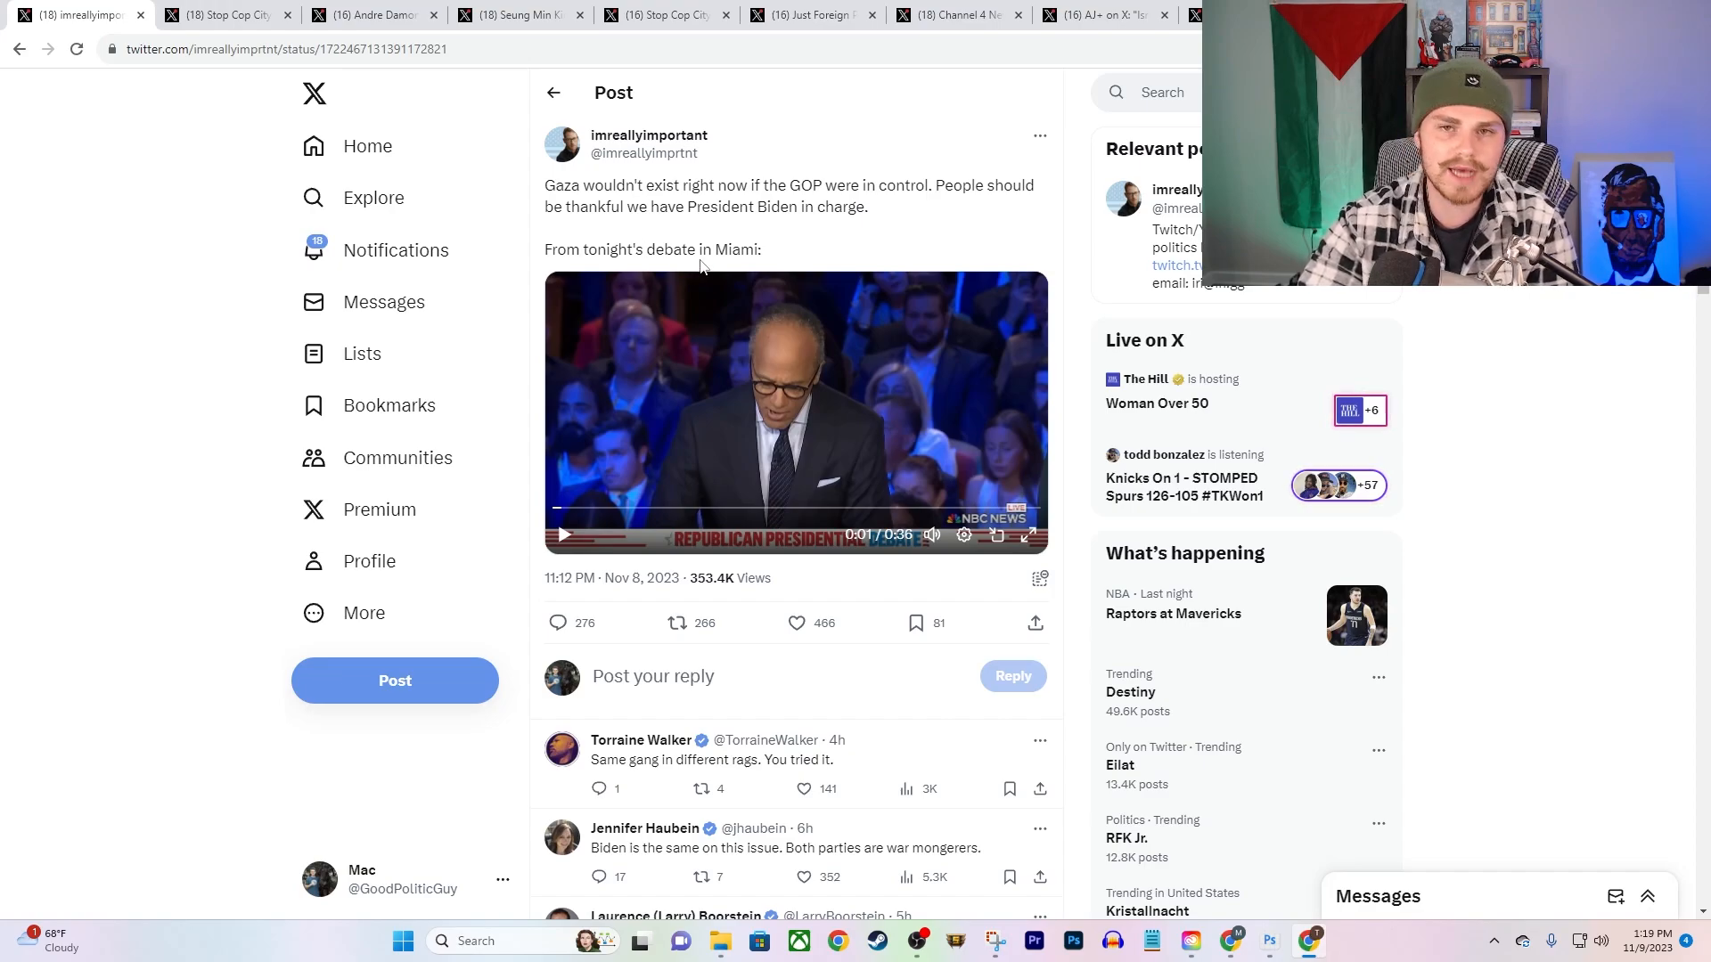
pyautogui.moveTo(827, 369)
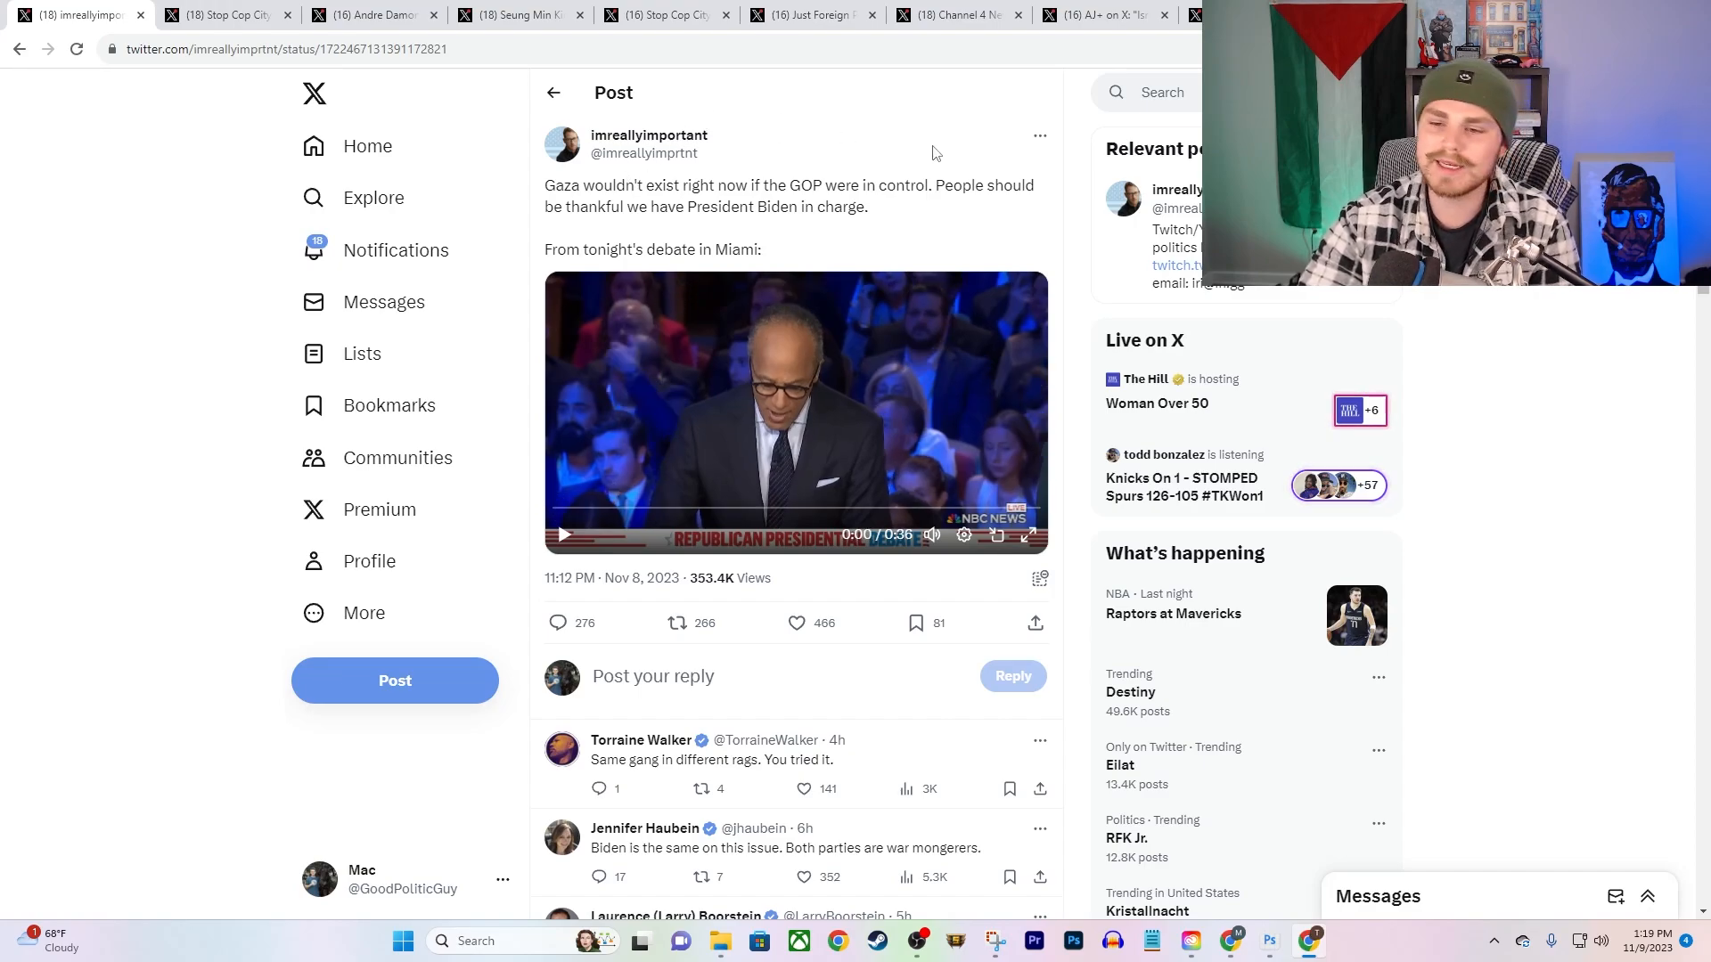
pyautogui.moveTo(819, 227)
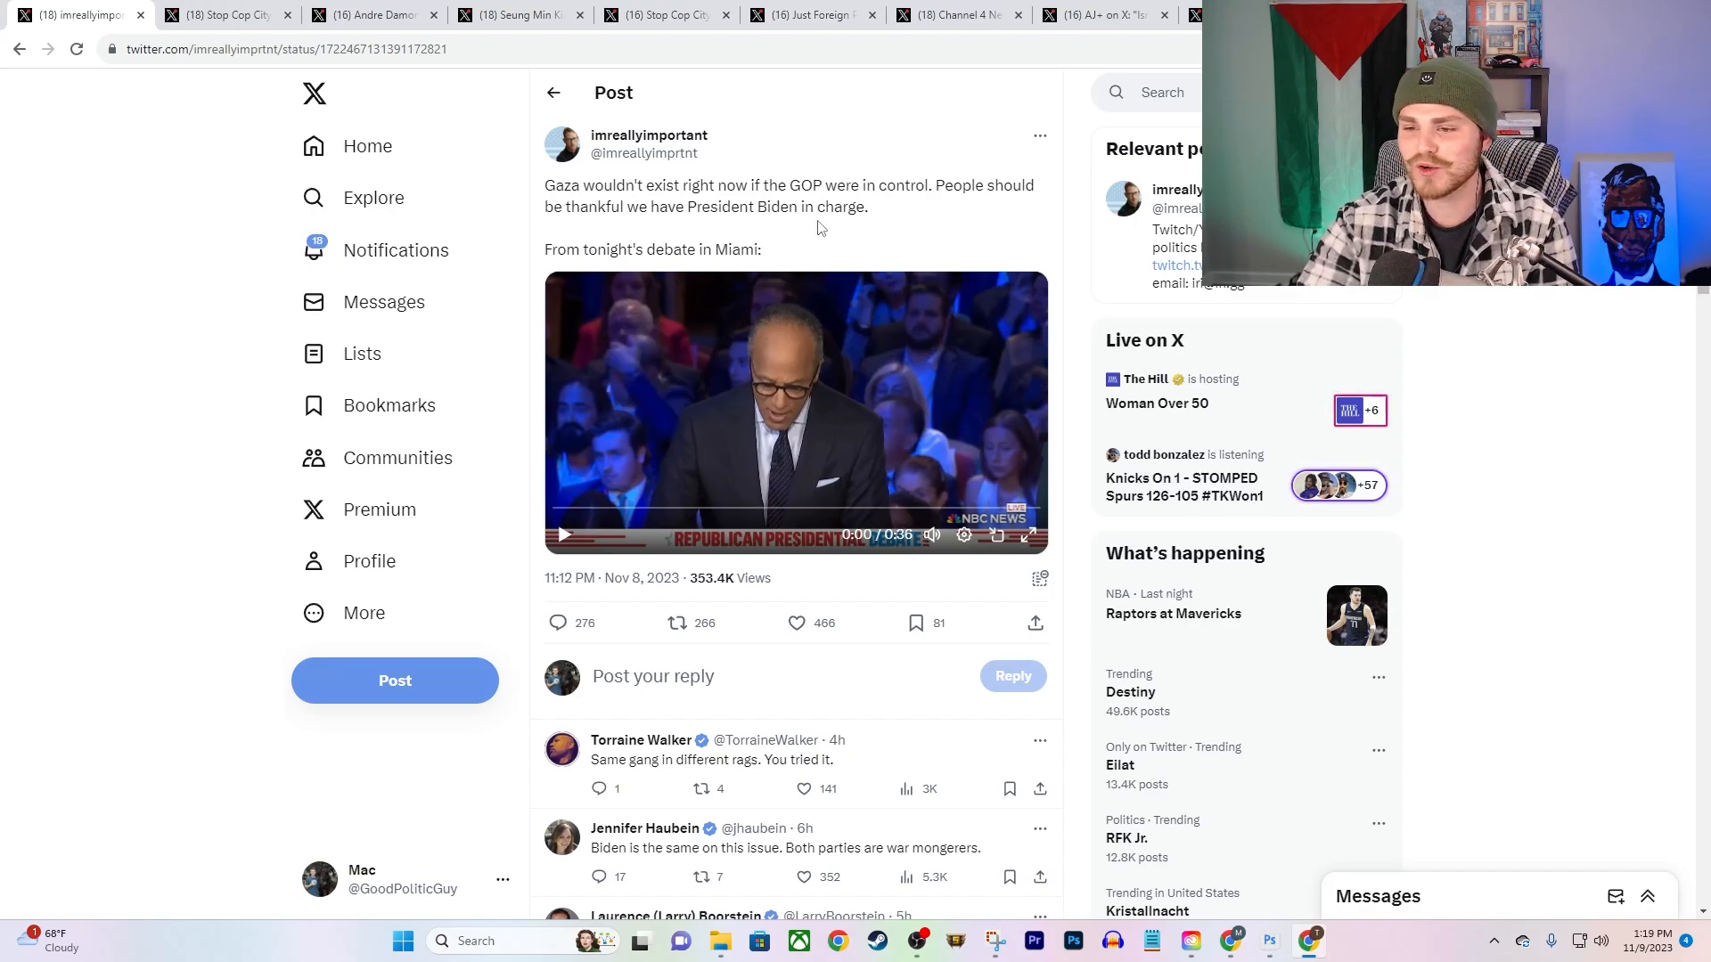
# Step: Bring up the Stop Cop City thread on Biden rejecting a Gaza ceasefire
pyautogui.moveTo(549, 185); pyautogui.dragTo(764, 249)
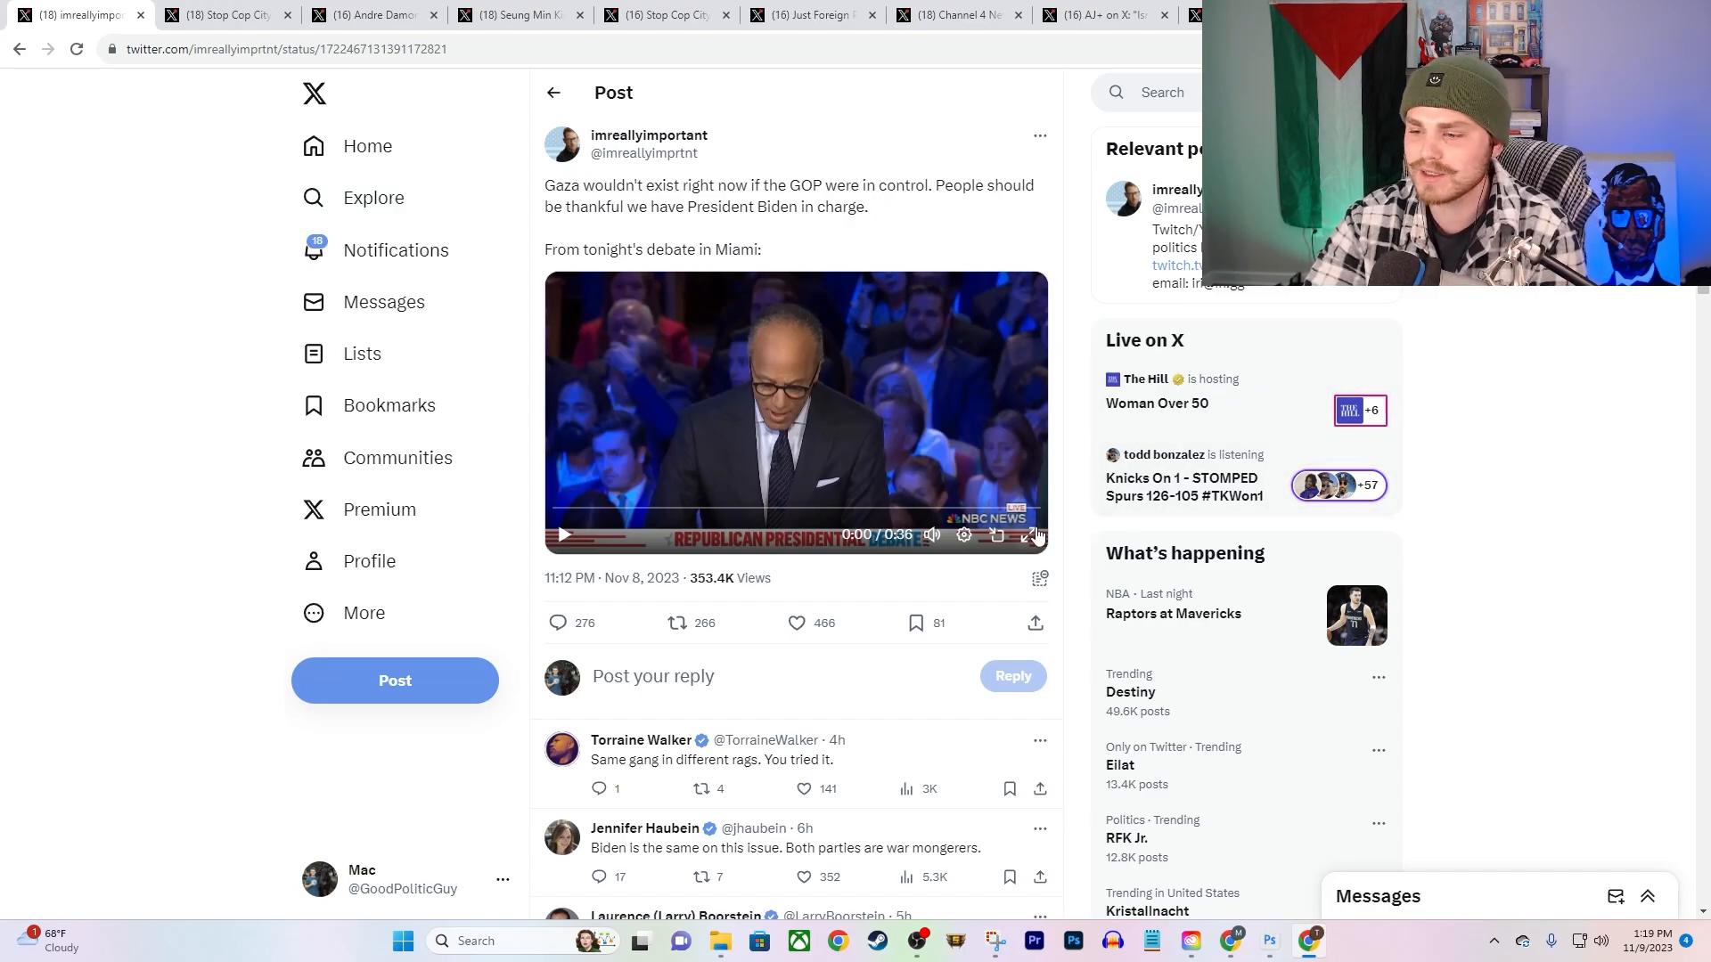
pyautogui.moveTo(991, 483)
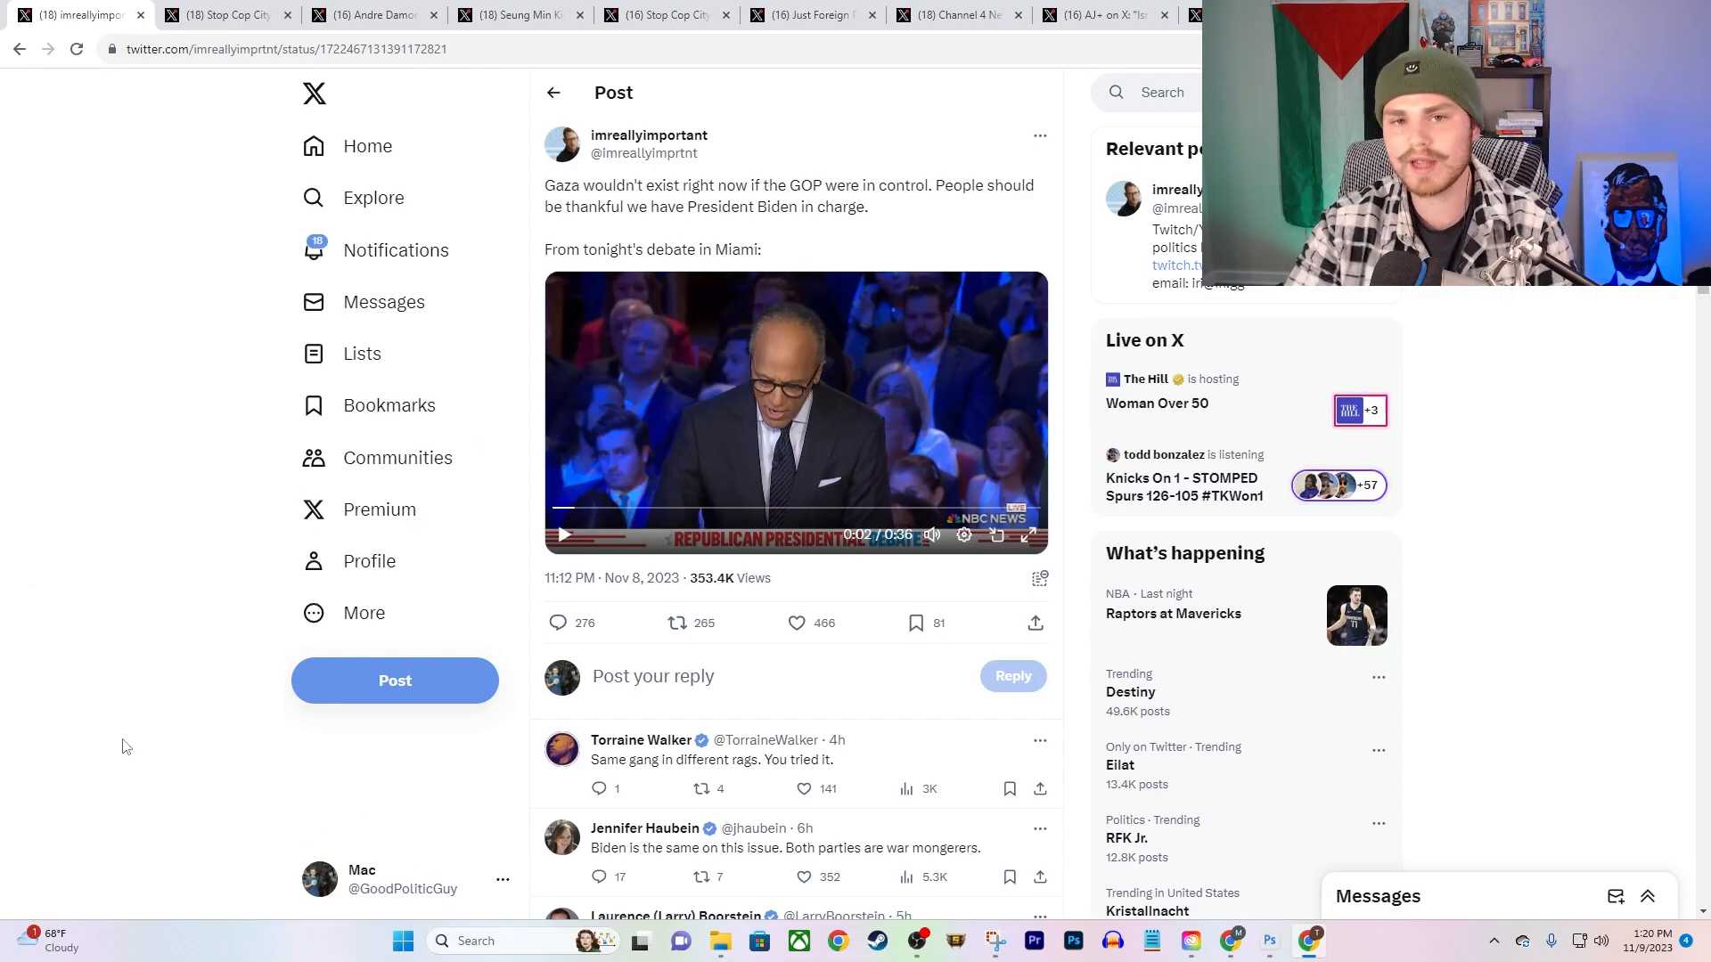
pyautogui.moveTo(210, 743)
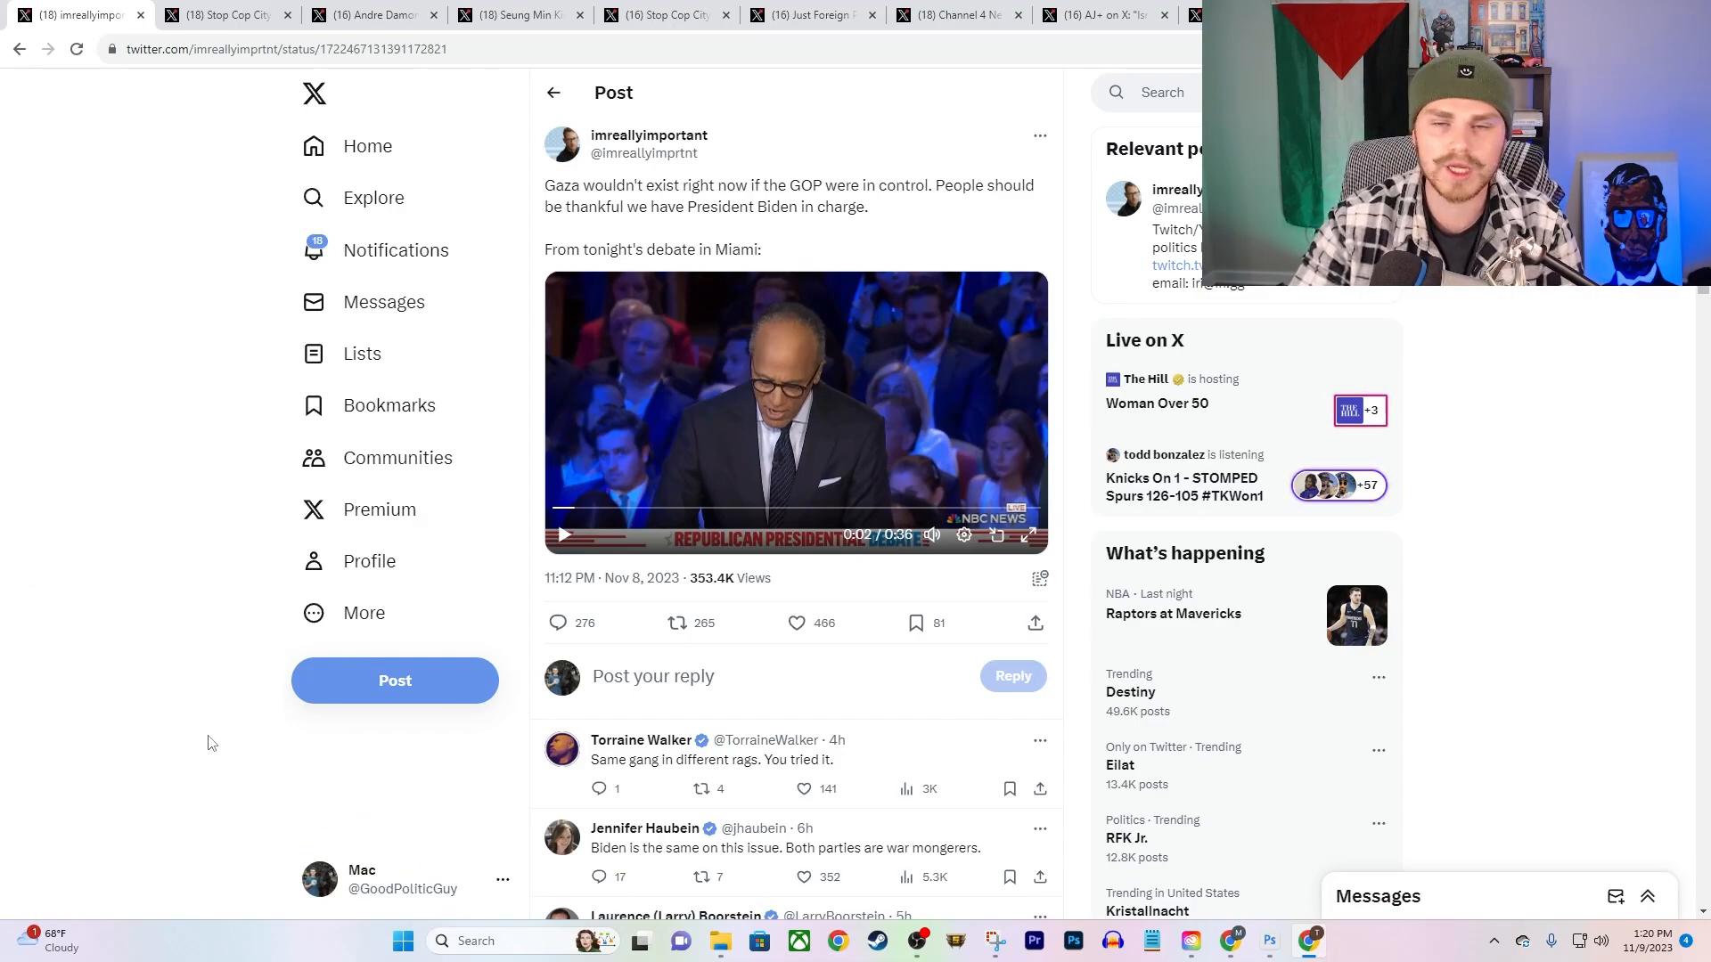
pyautogui.moveTo(749, 251)
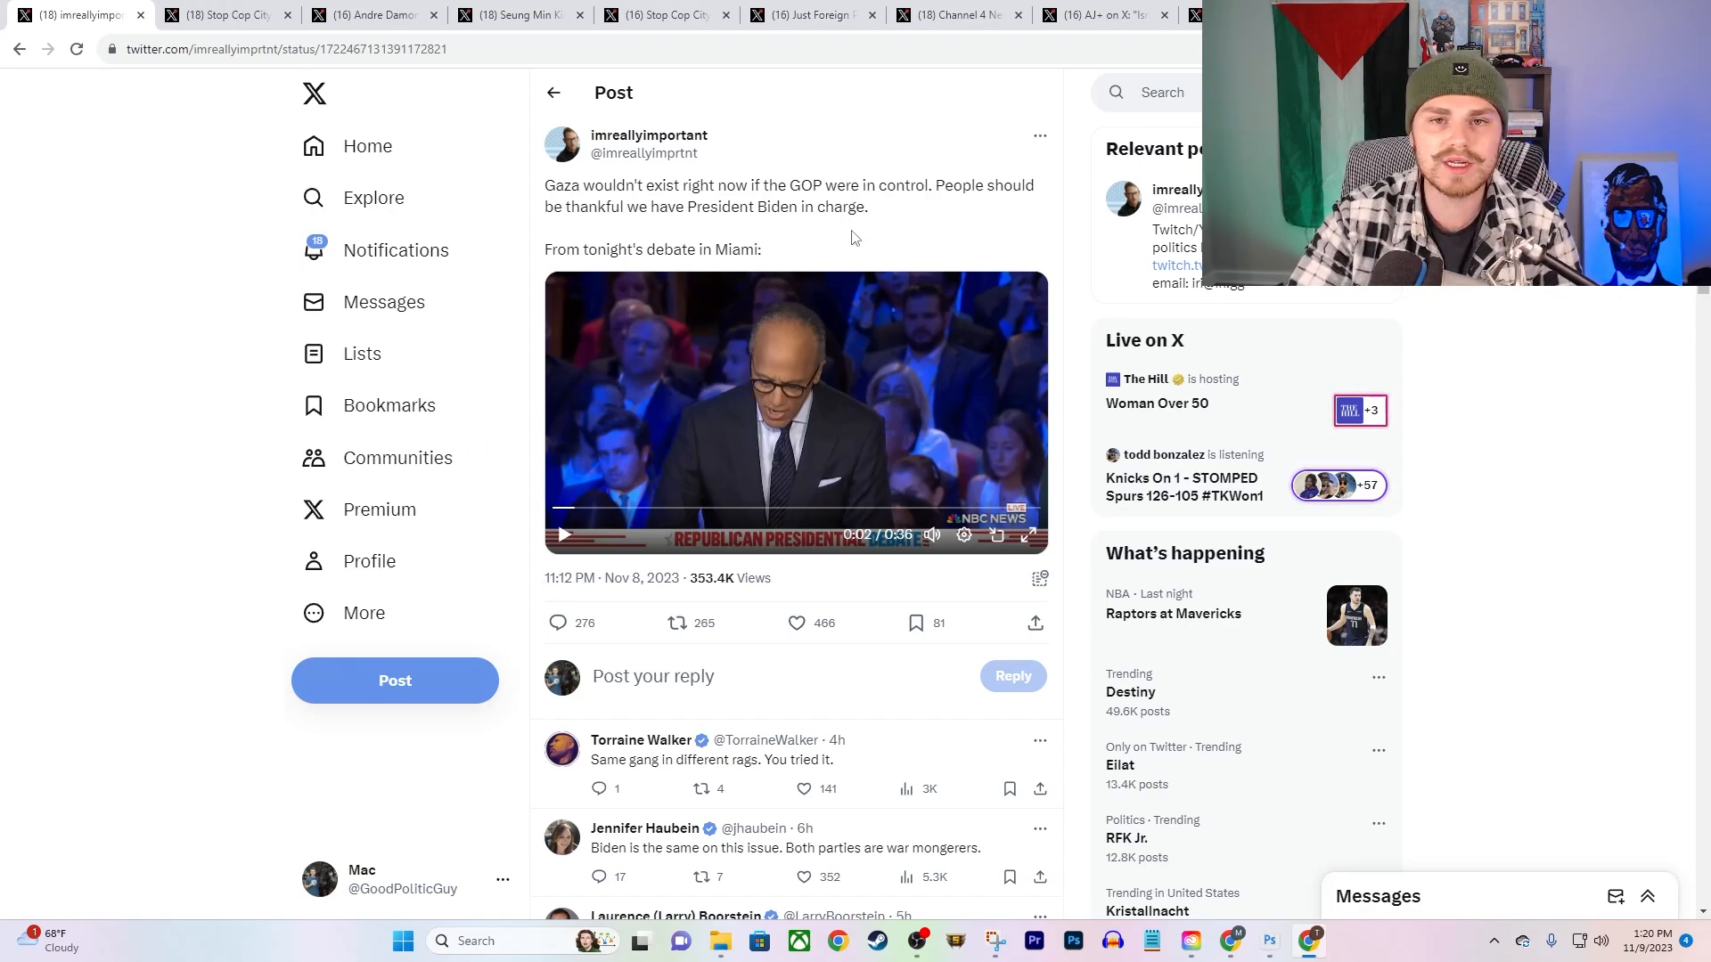
pyautogui.moveTo(745, 378)
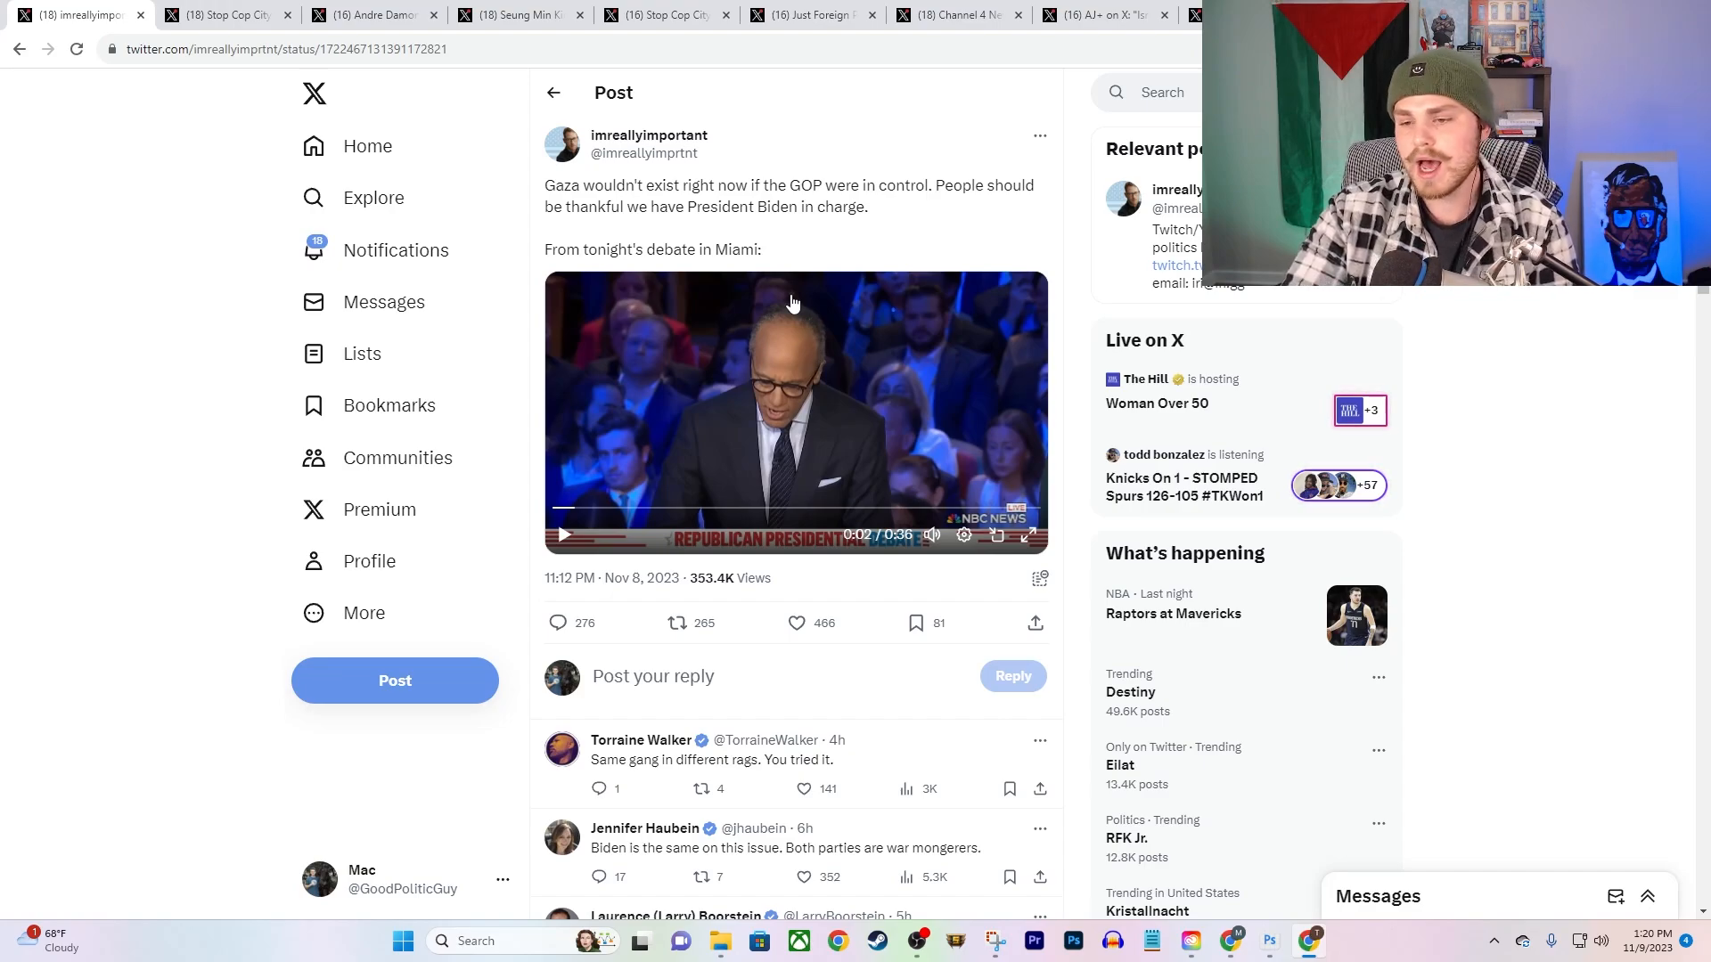
pyautogui.moveTo(833, 257)
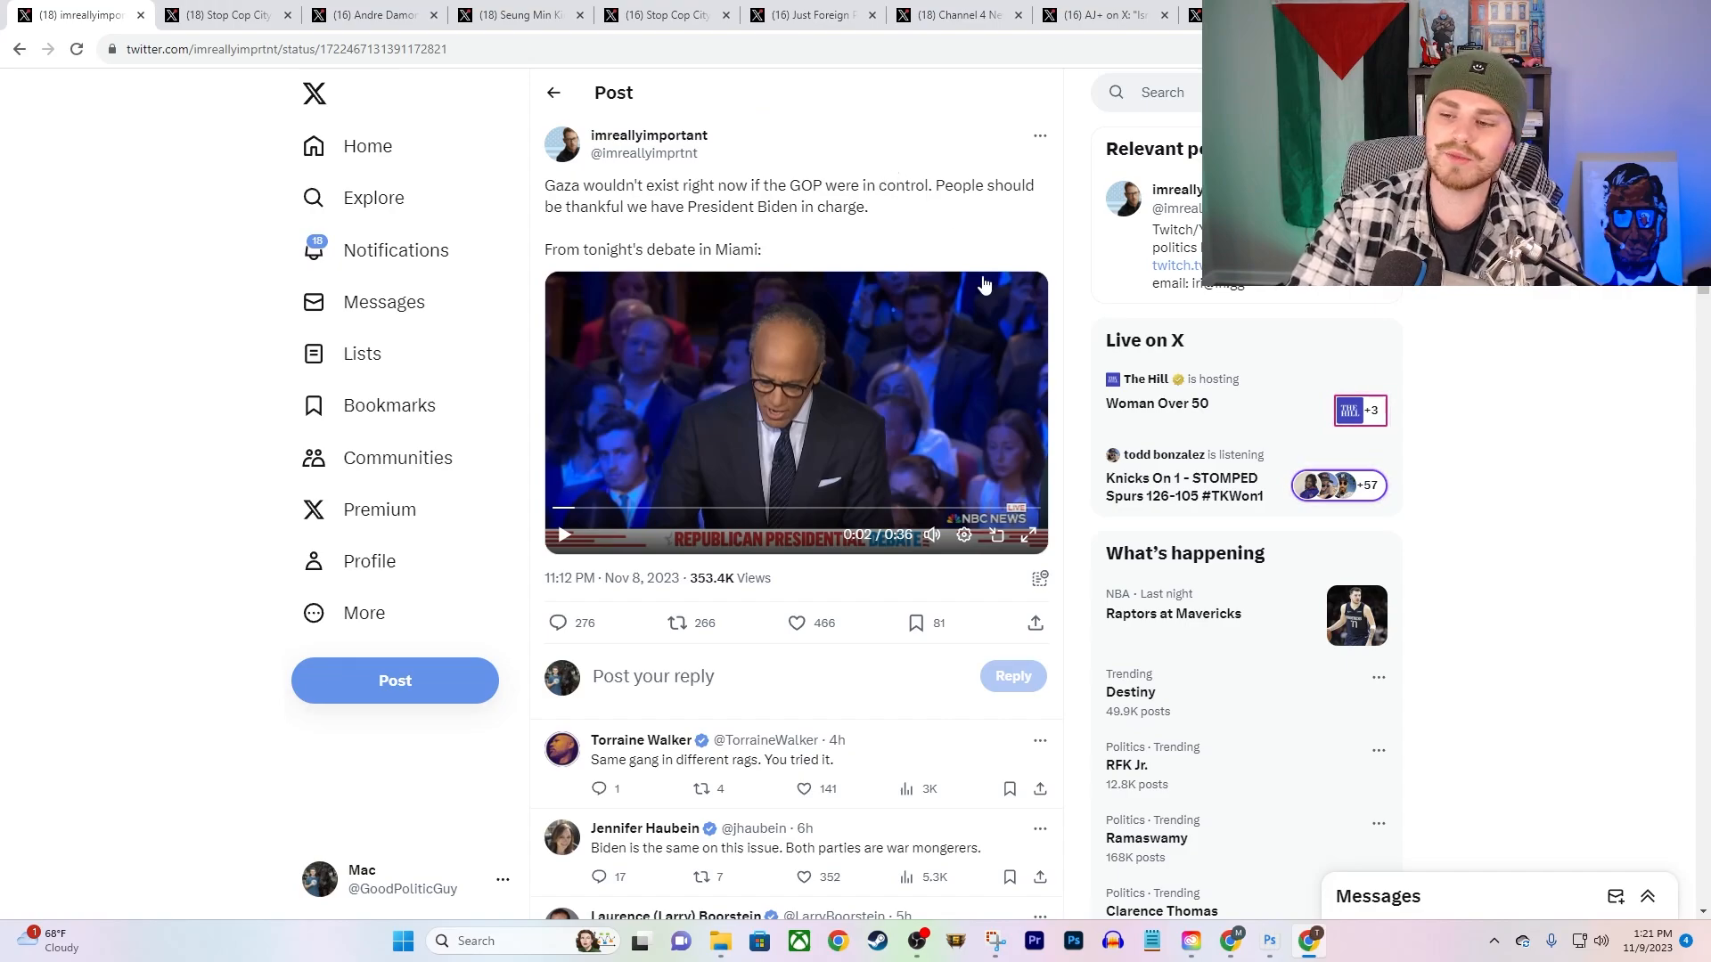
pyautogui.moveTo(572, 176)
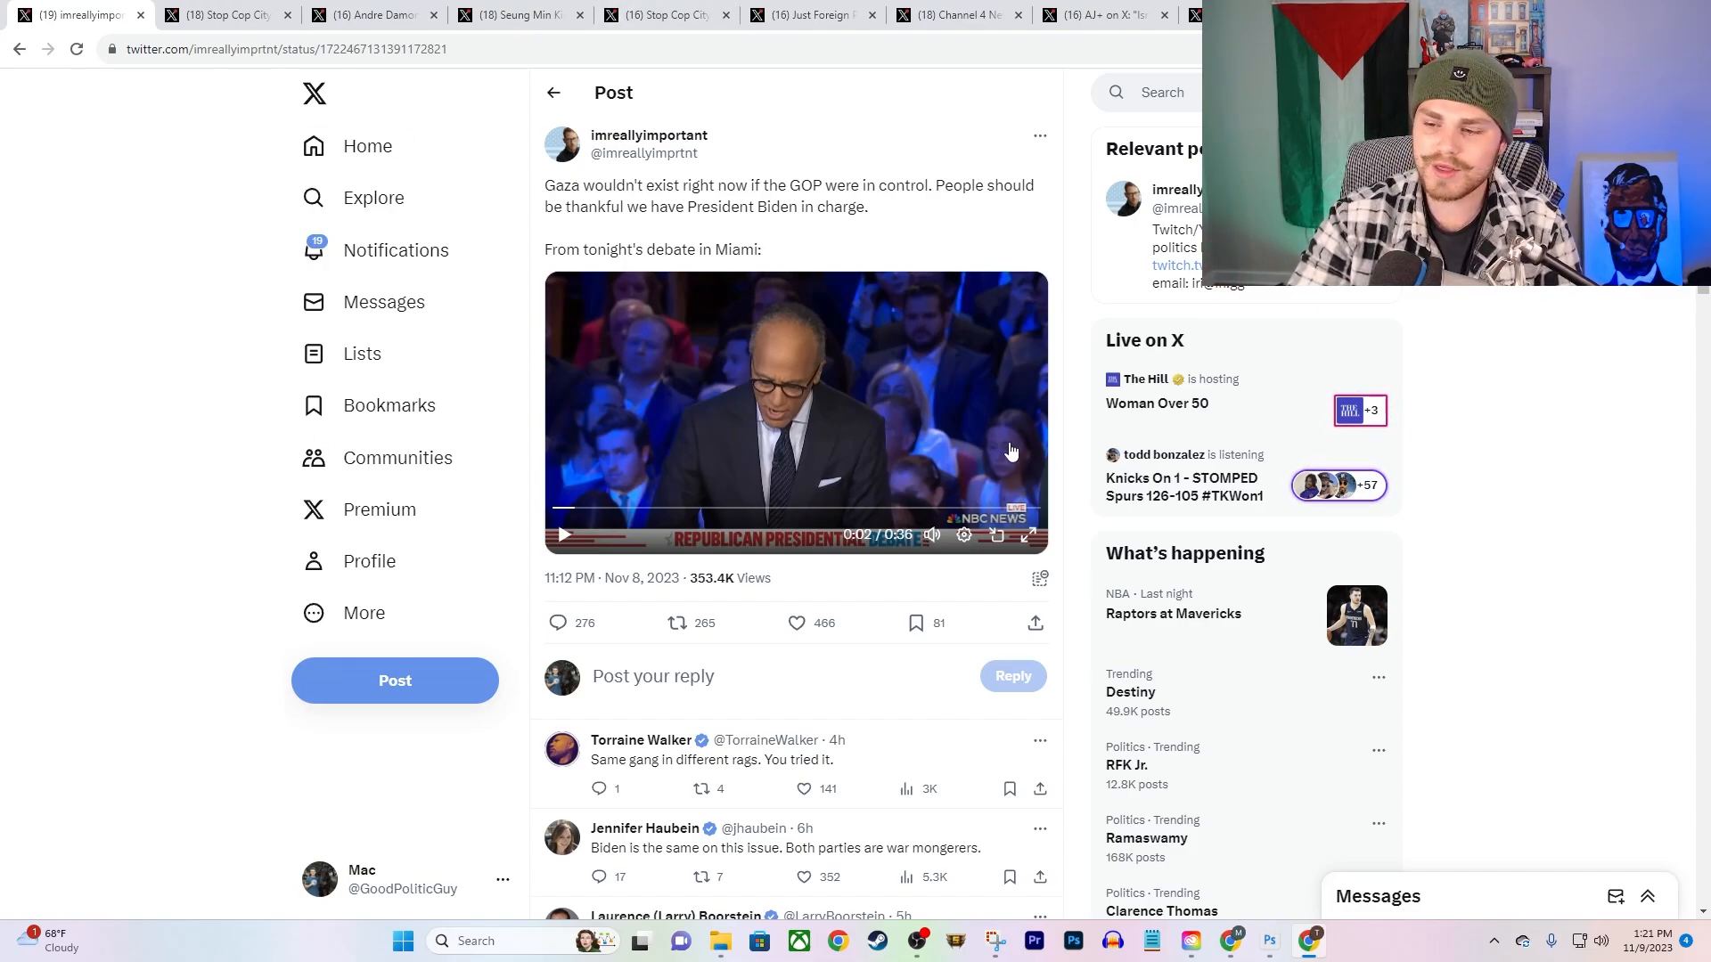
pyautogui.moveTo(1035, 237)
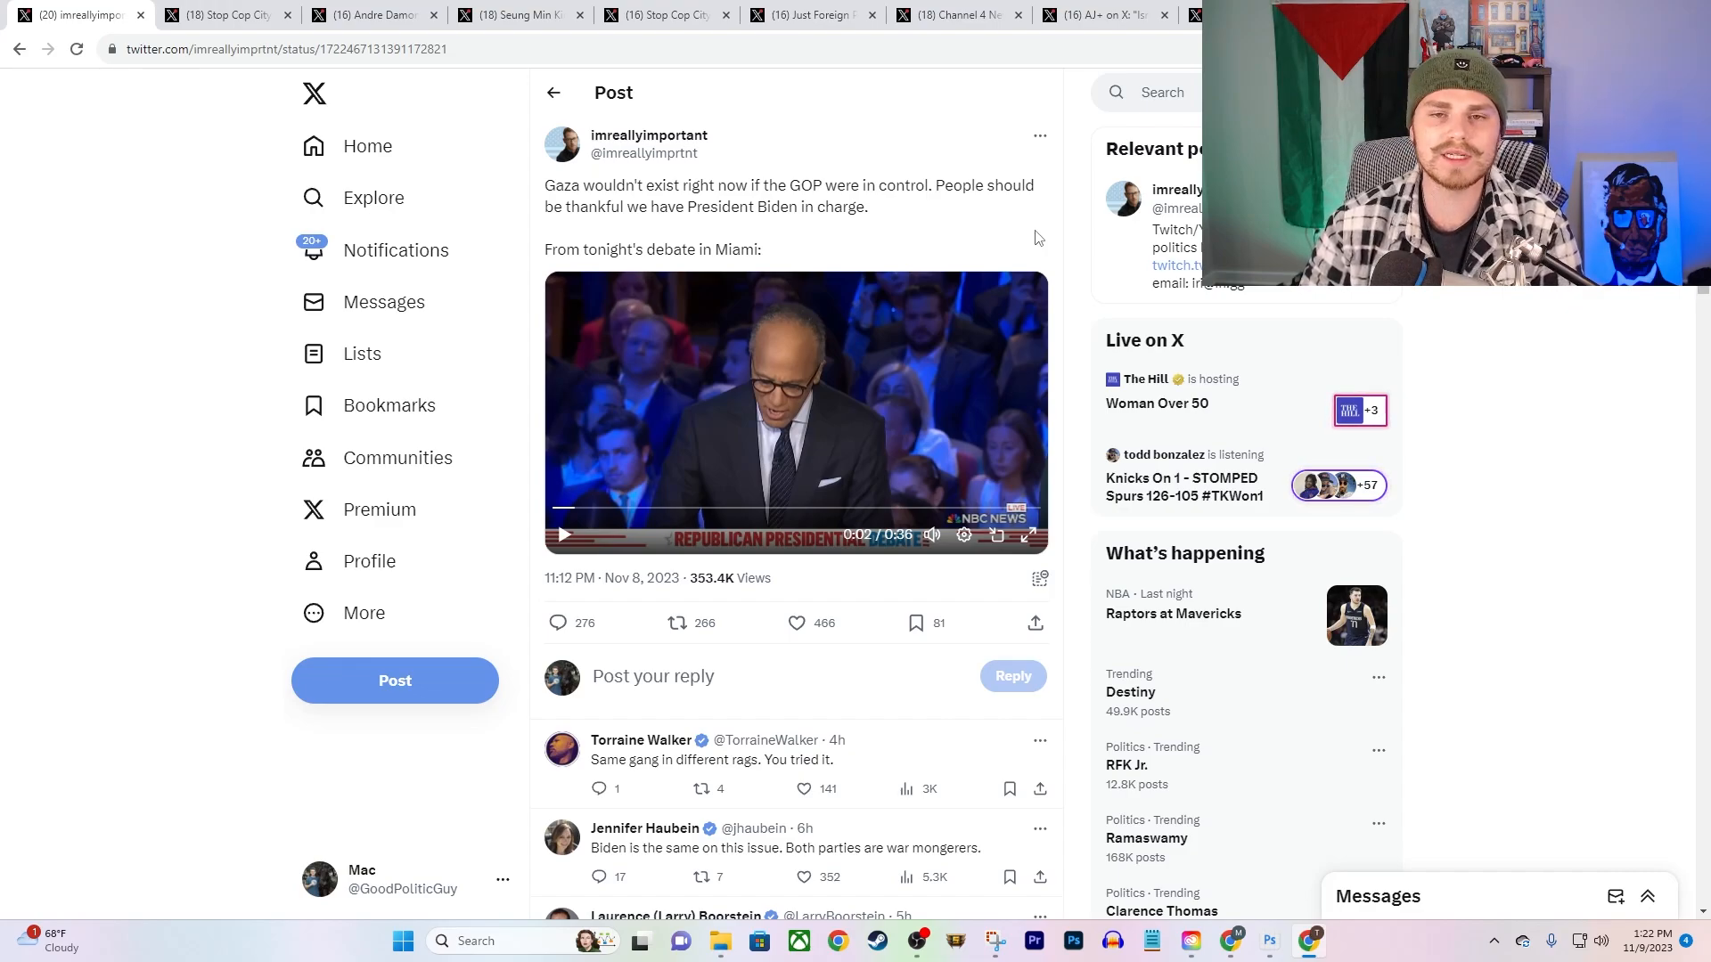
pyautogui.click(677, 623)
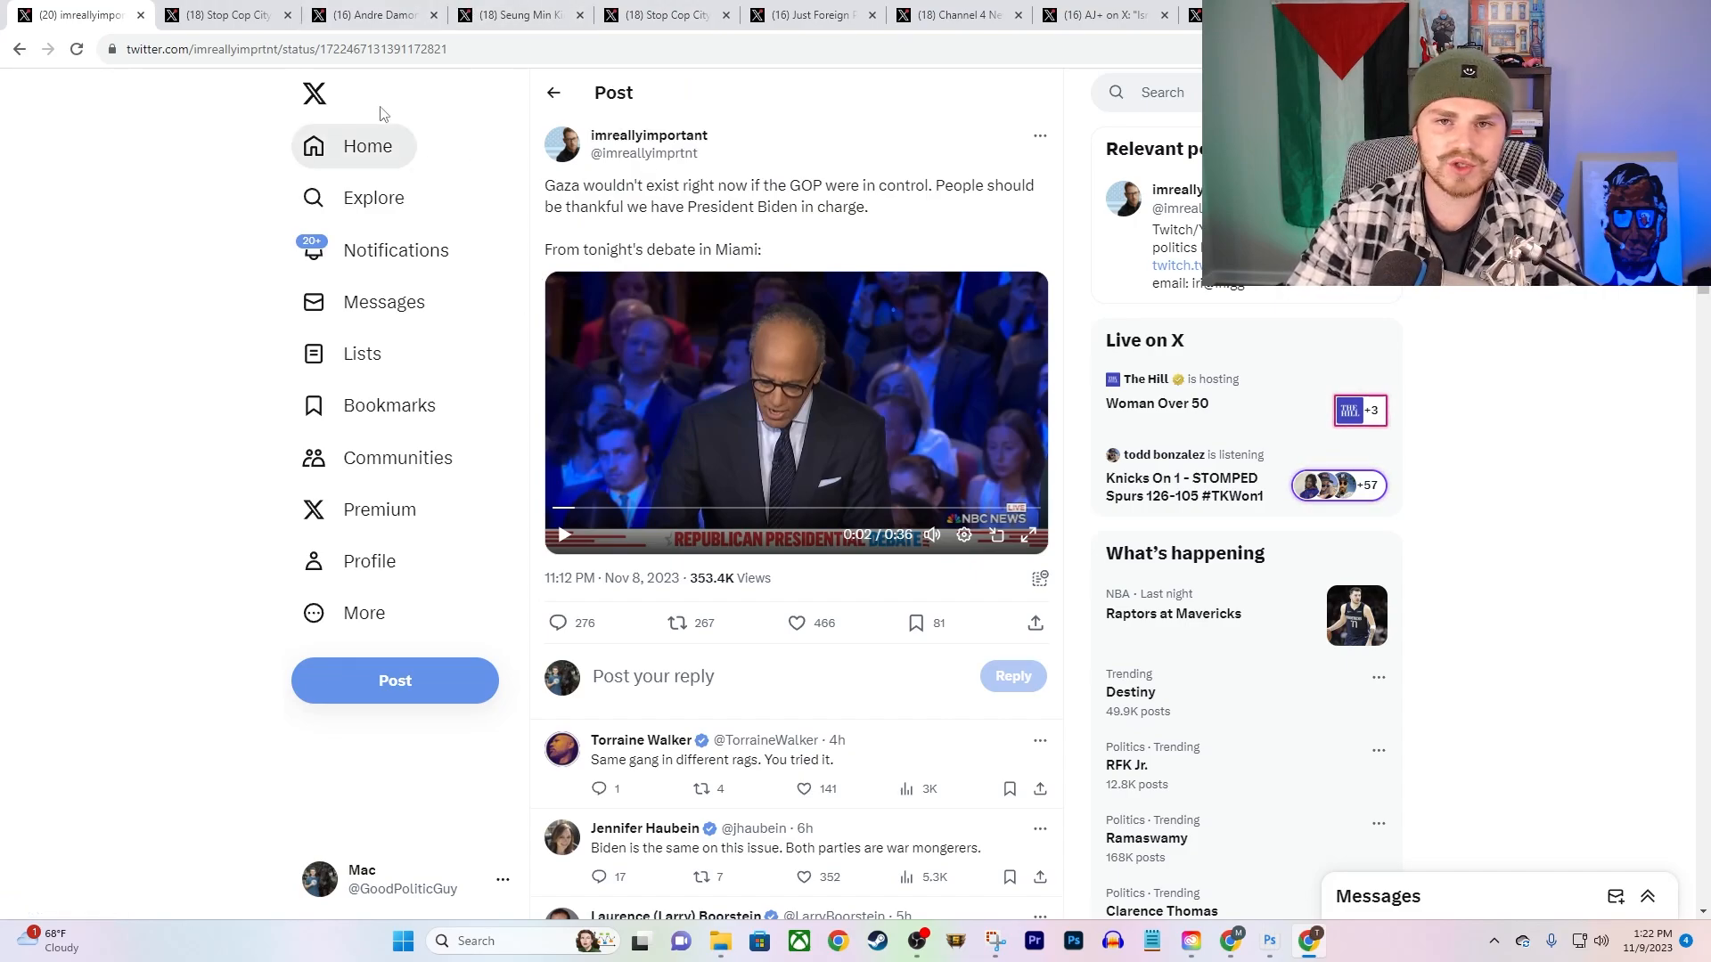
pyautogui.moveTo(649, 143)
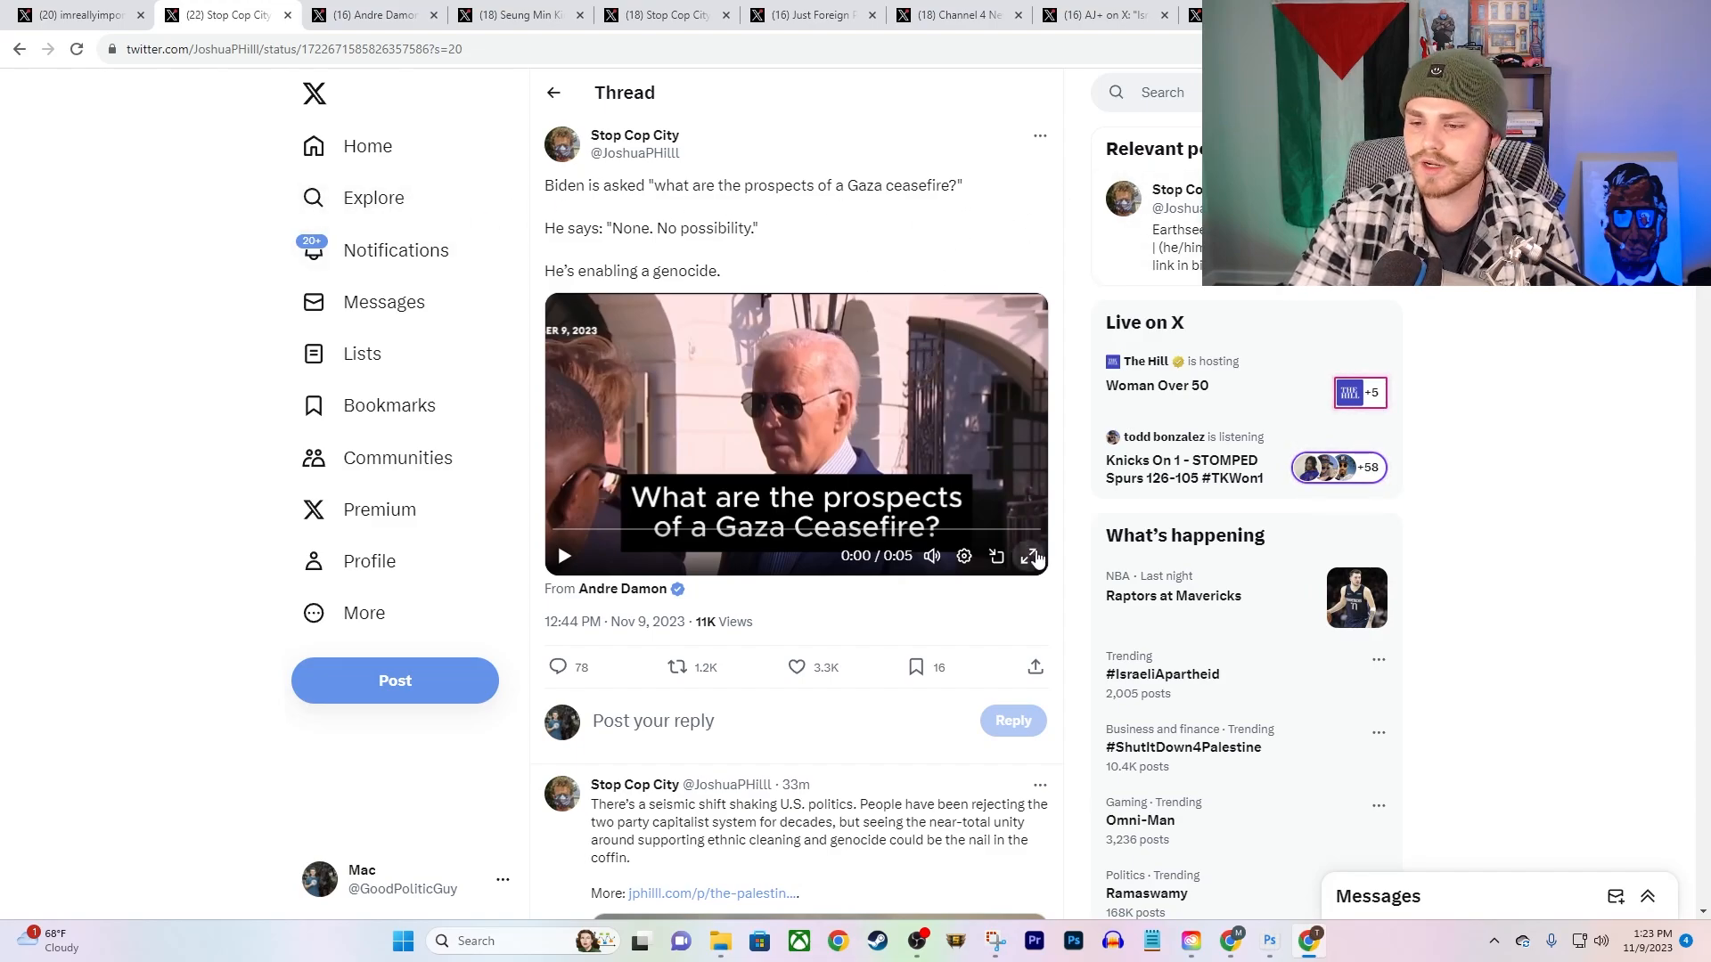
pyautogui.click(1028, 556)
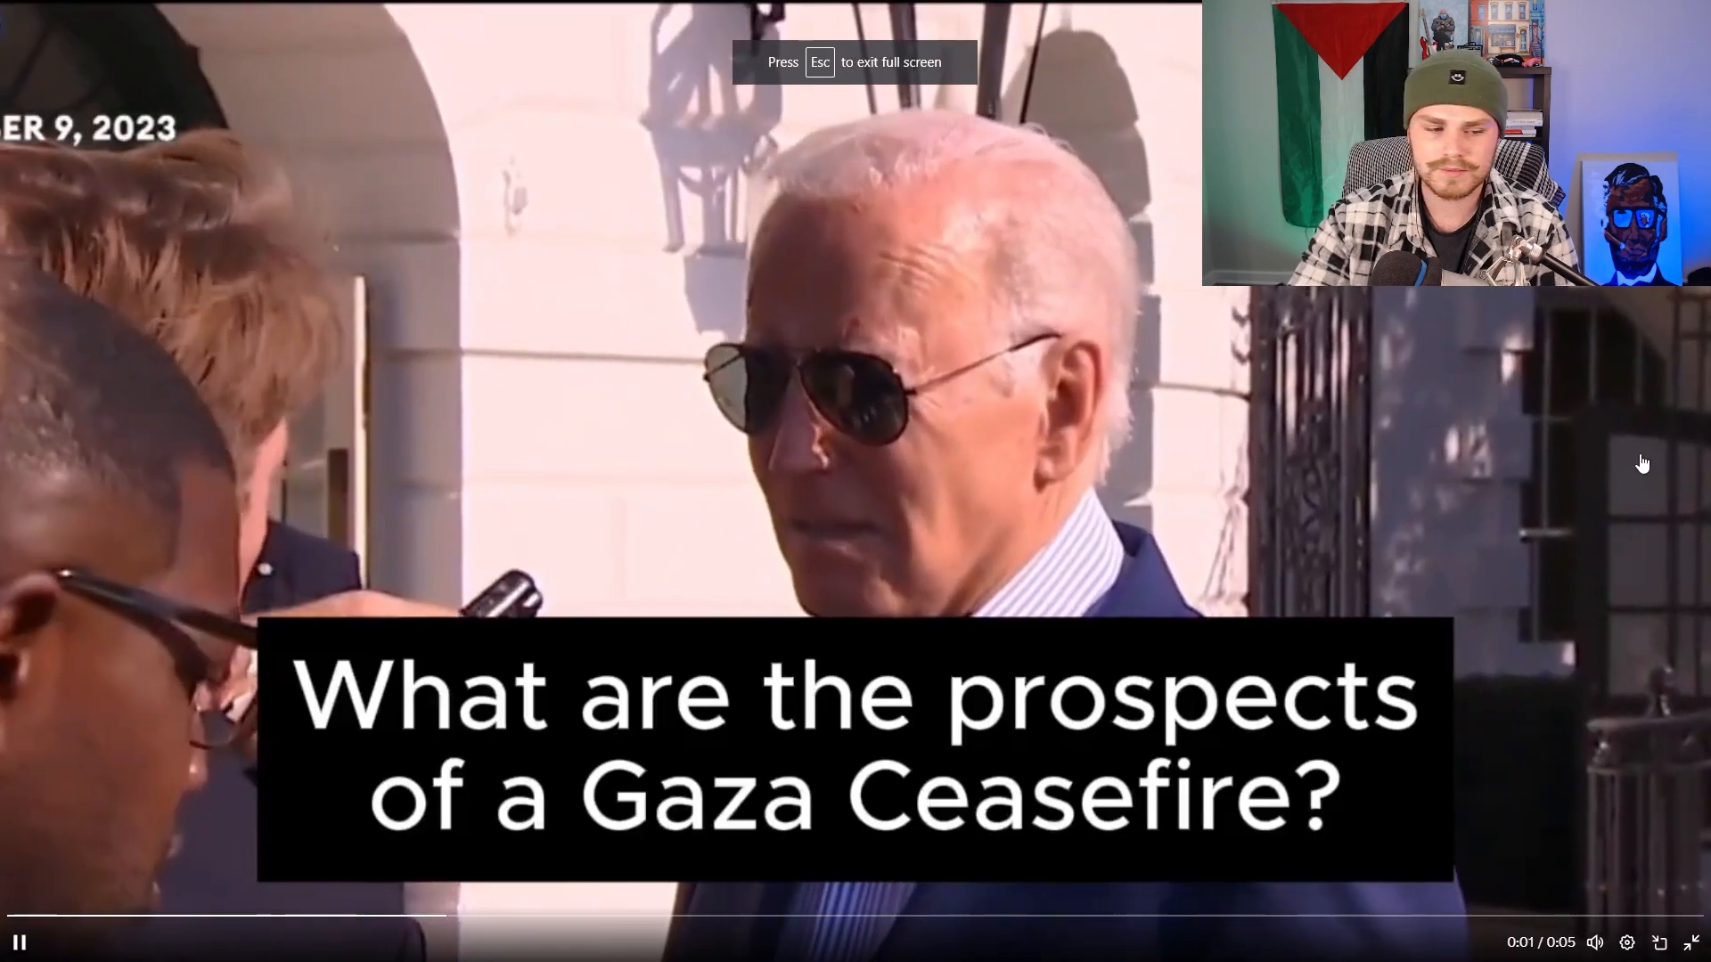
pyautogui.press('Escape')
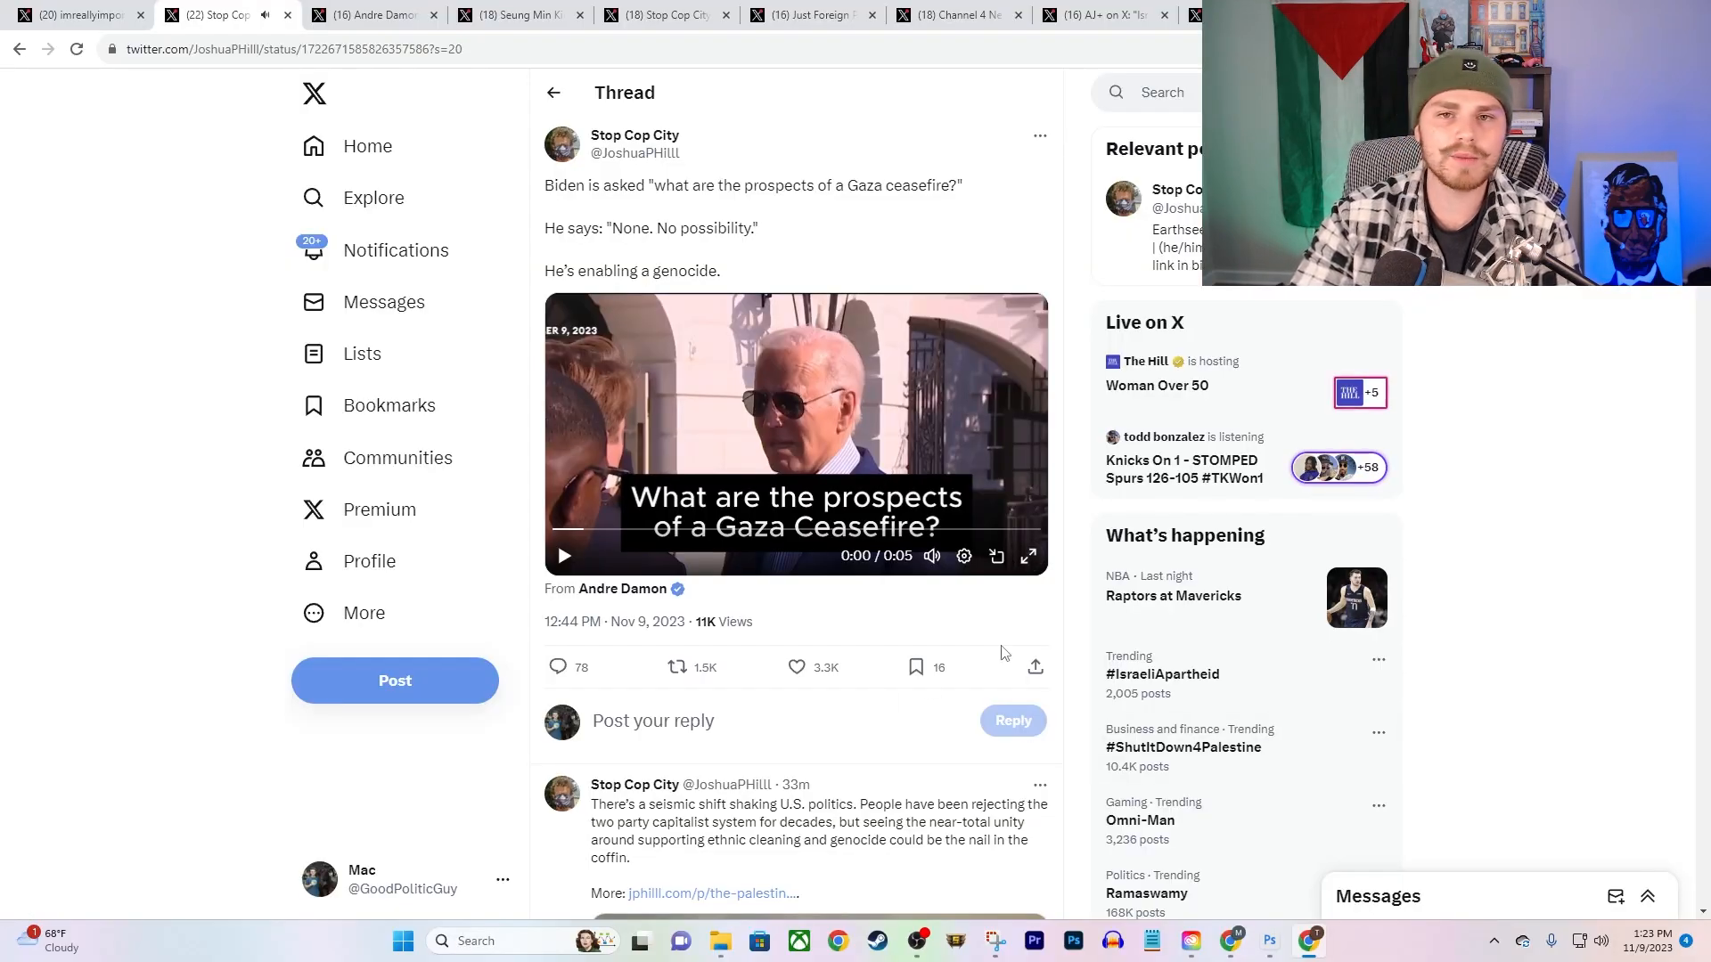
# Step: Show Andre Damon's Kirby 'no red lines' thread with its White House clip full screen
pyautogui.click(366, 14)
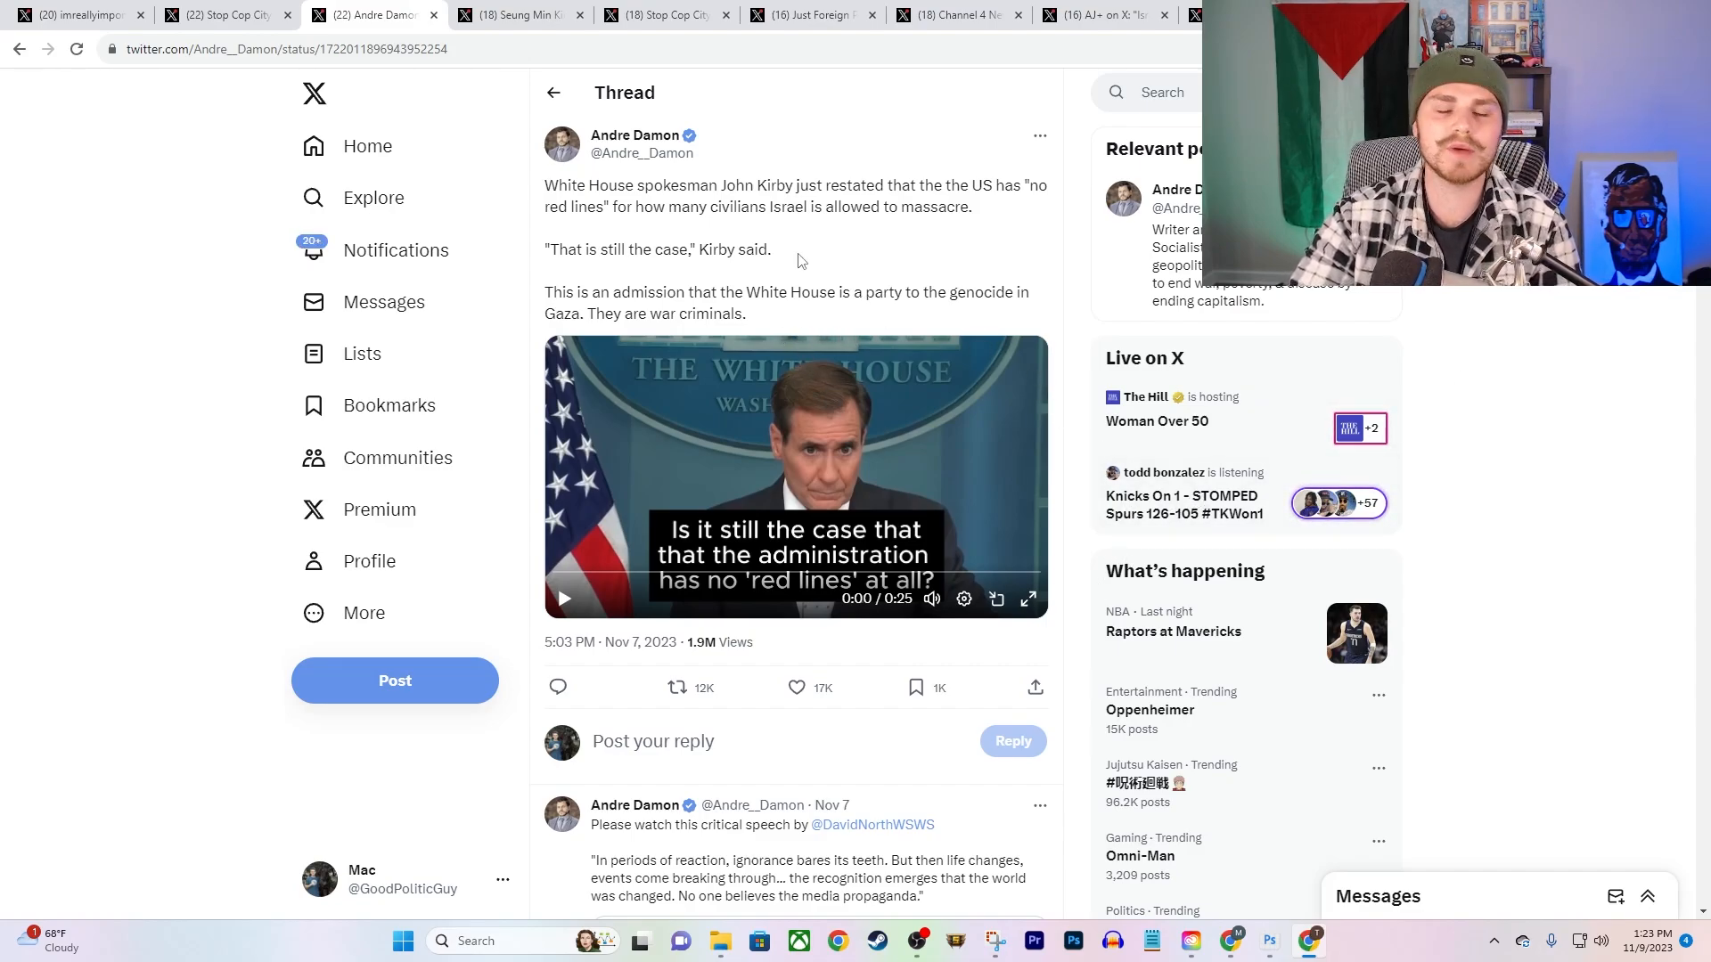
pyautogui.moveTo(850, 241)
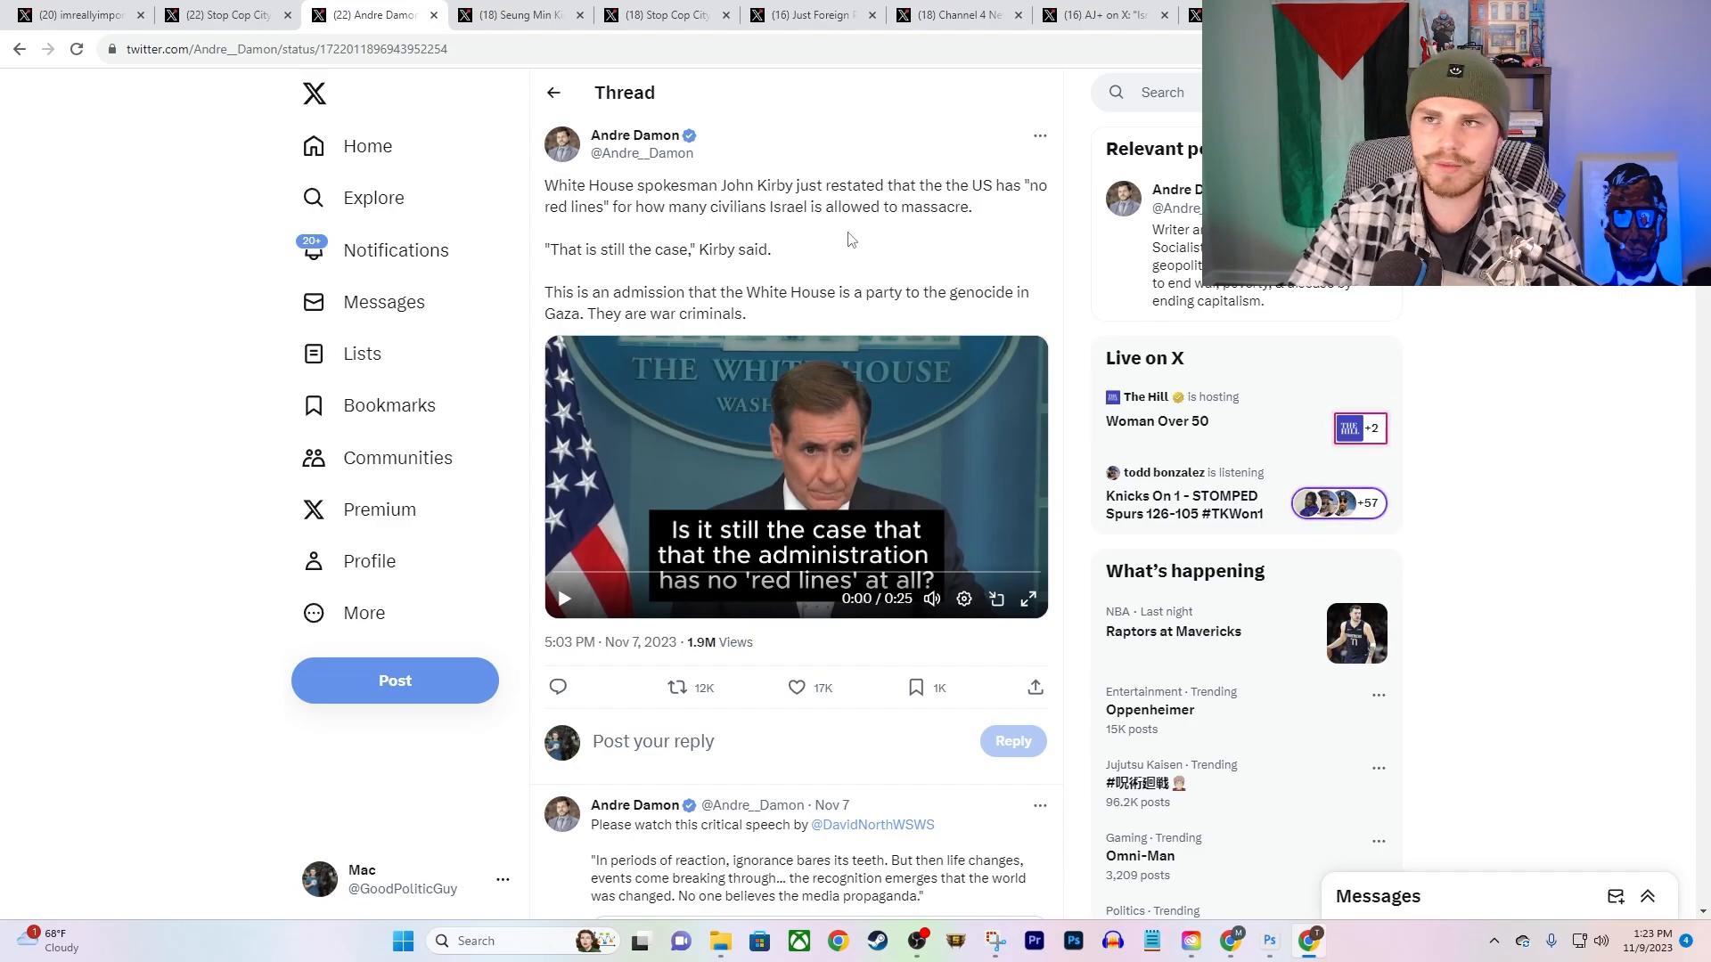
pyautogui.moveTo(921, 179)
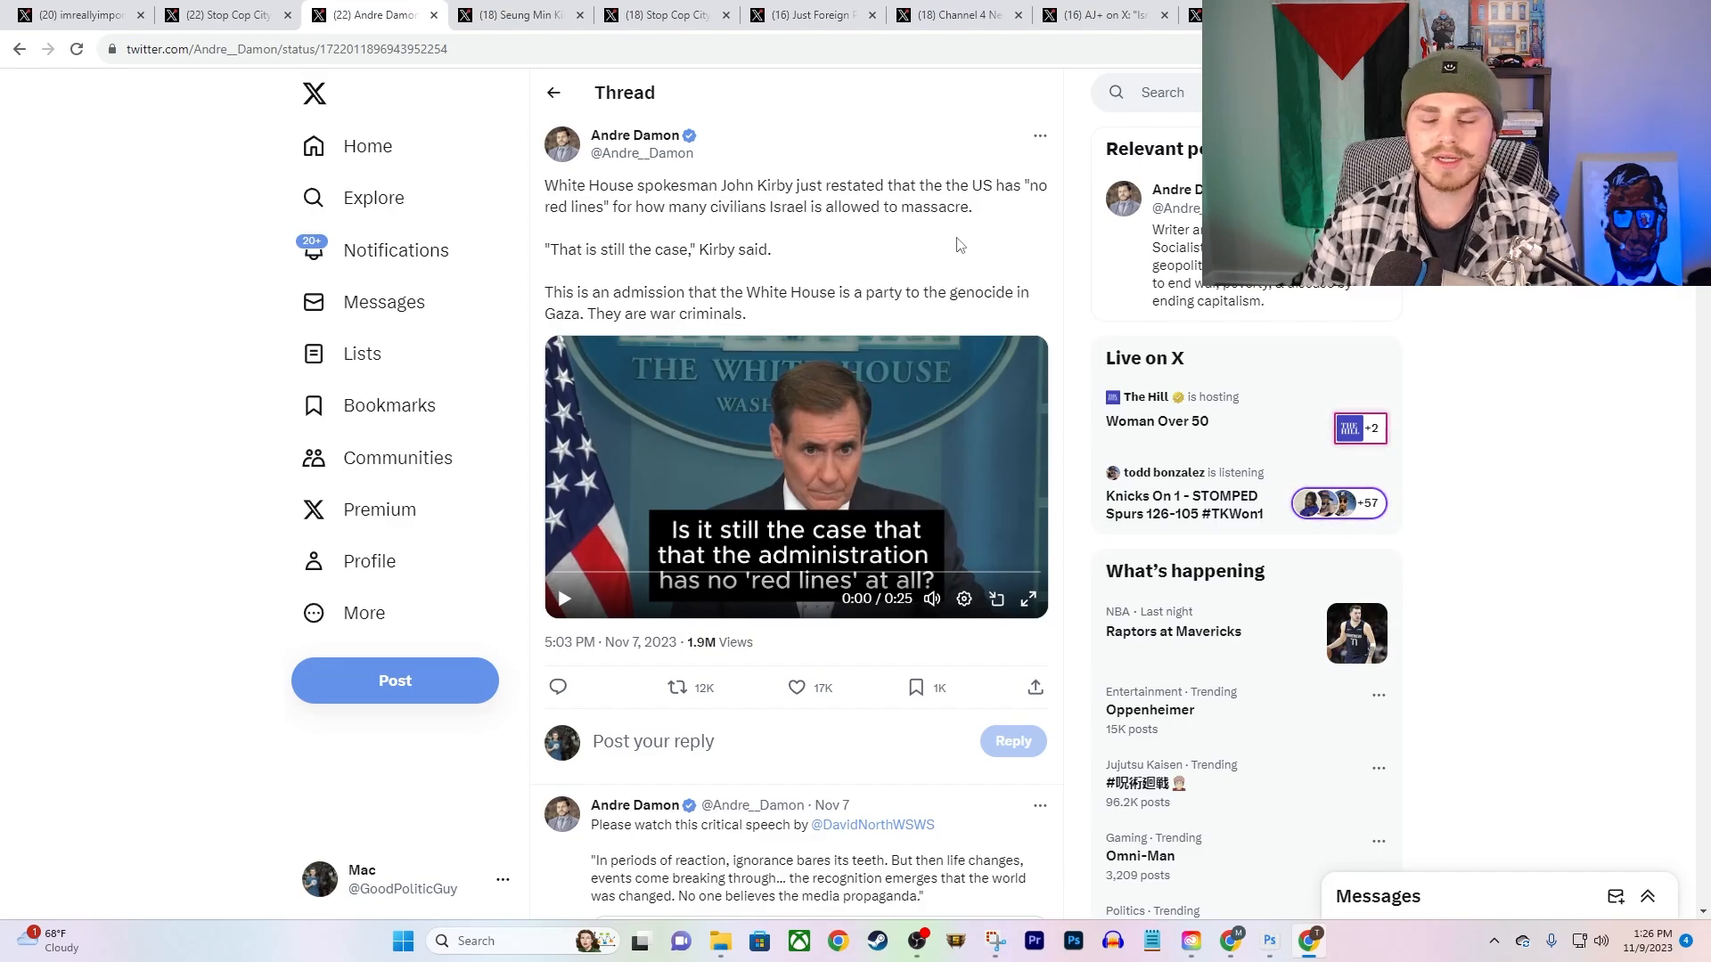
pyautogui.moveTo(974, 255)
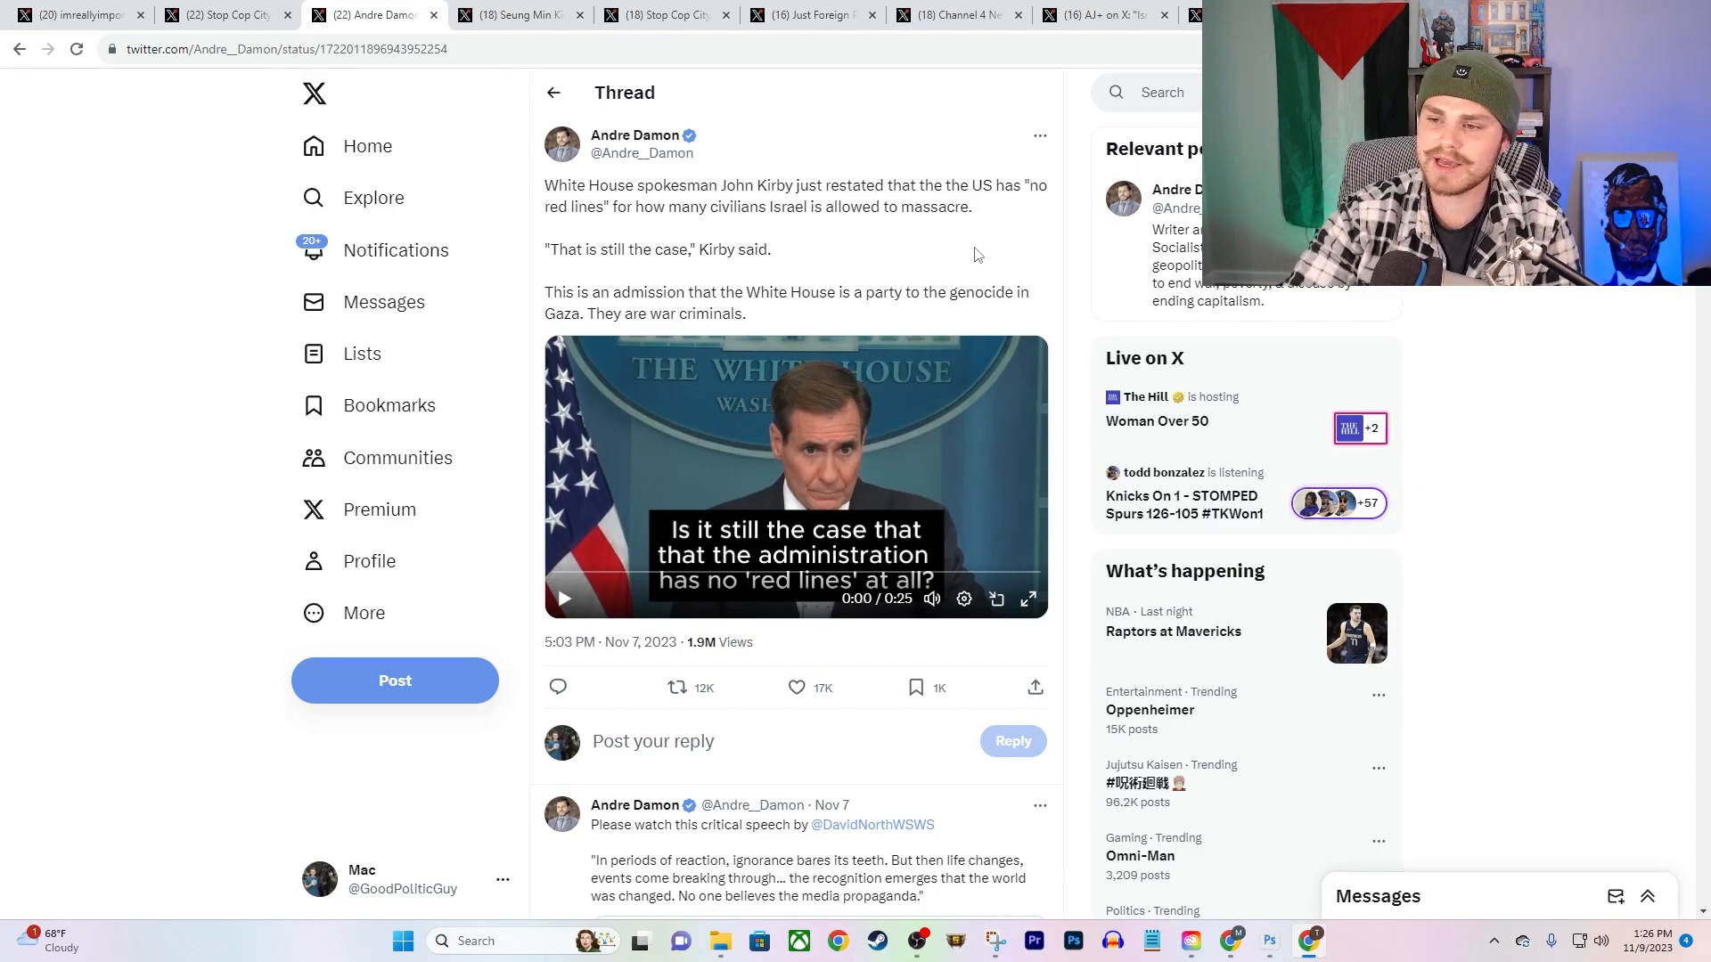
pyautogui.moveTo(1026, 598)
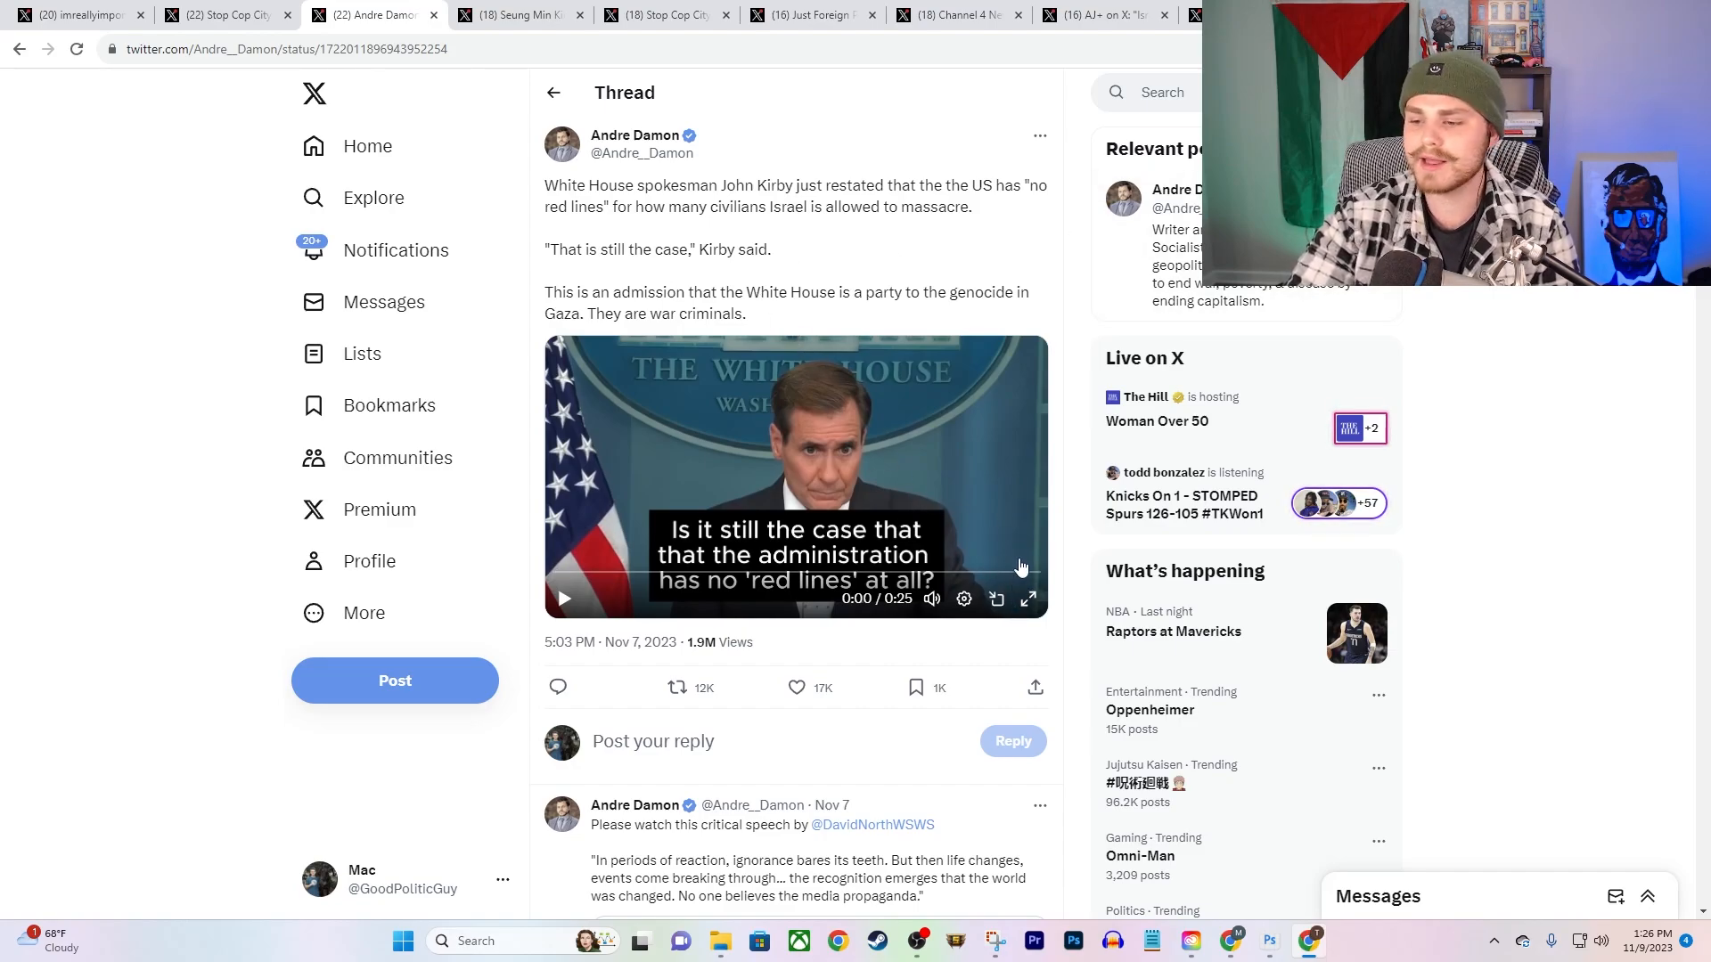
pyautogui.click(1027, 599)
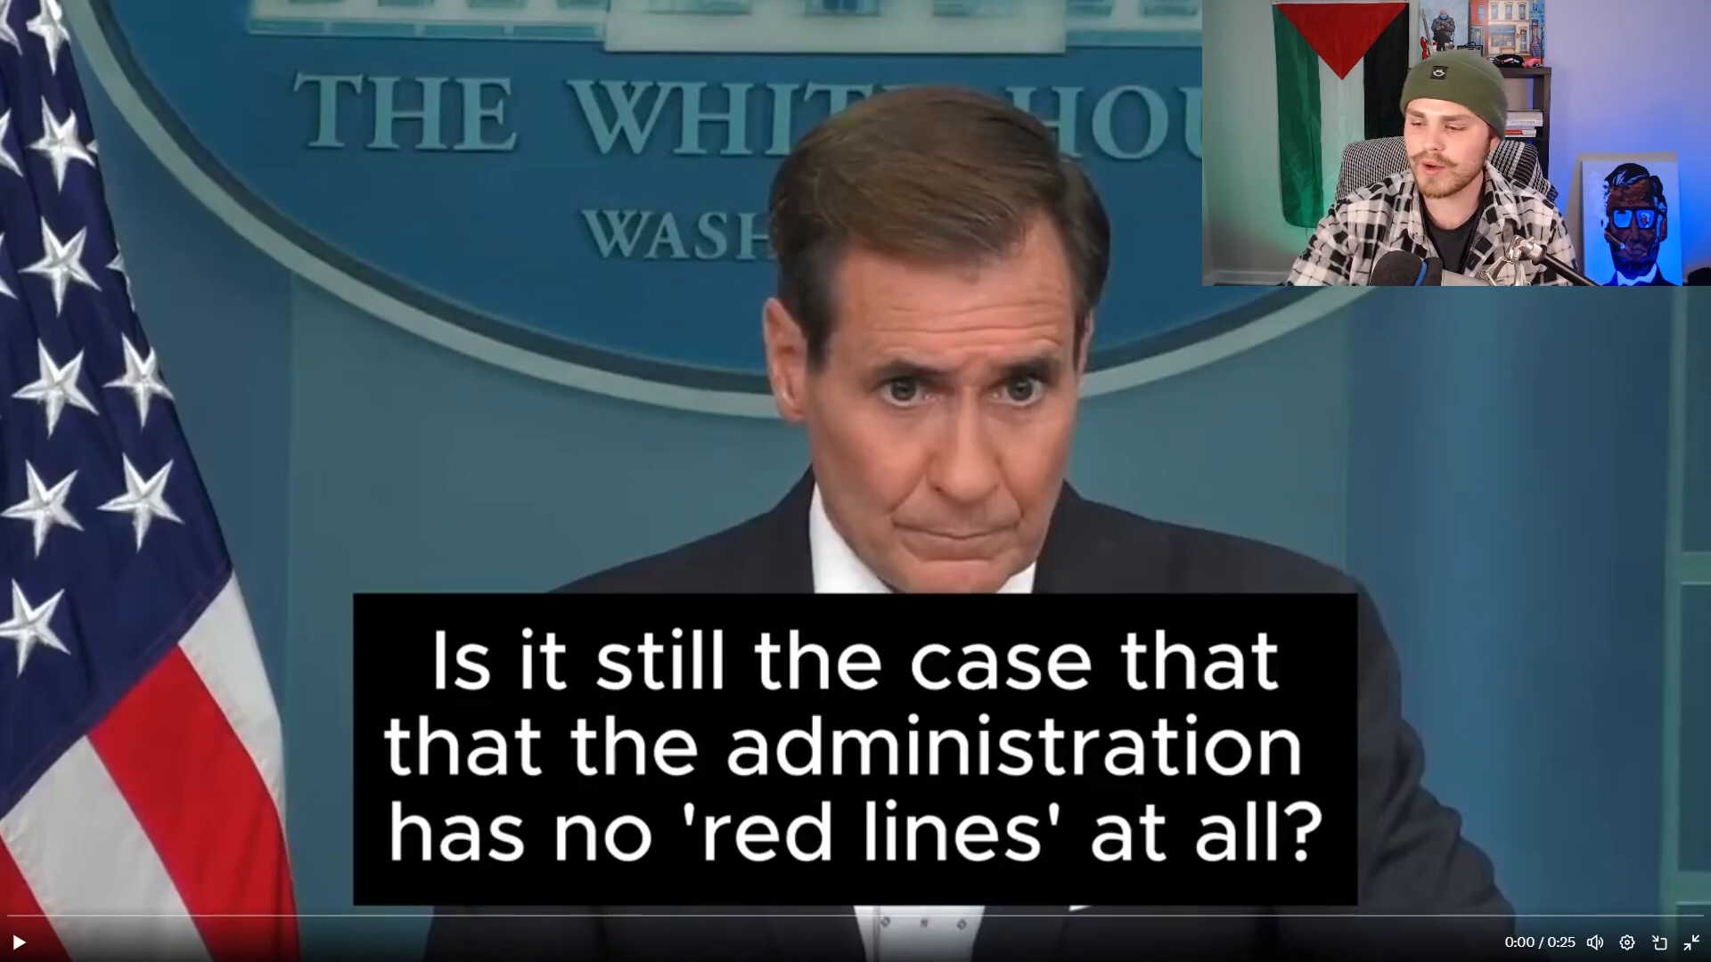
# Step: Play the full-screen Kirby briefing clip through to about 0:19
pyautogui.click(21, 941)
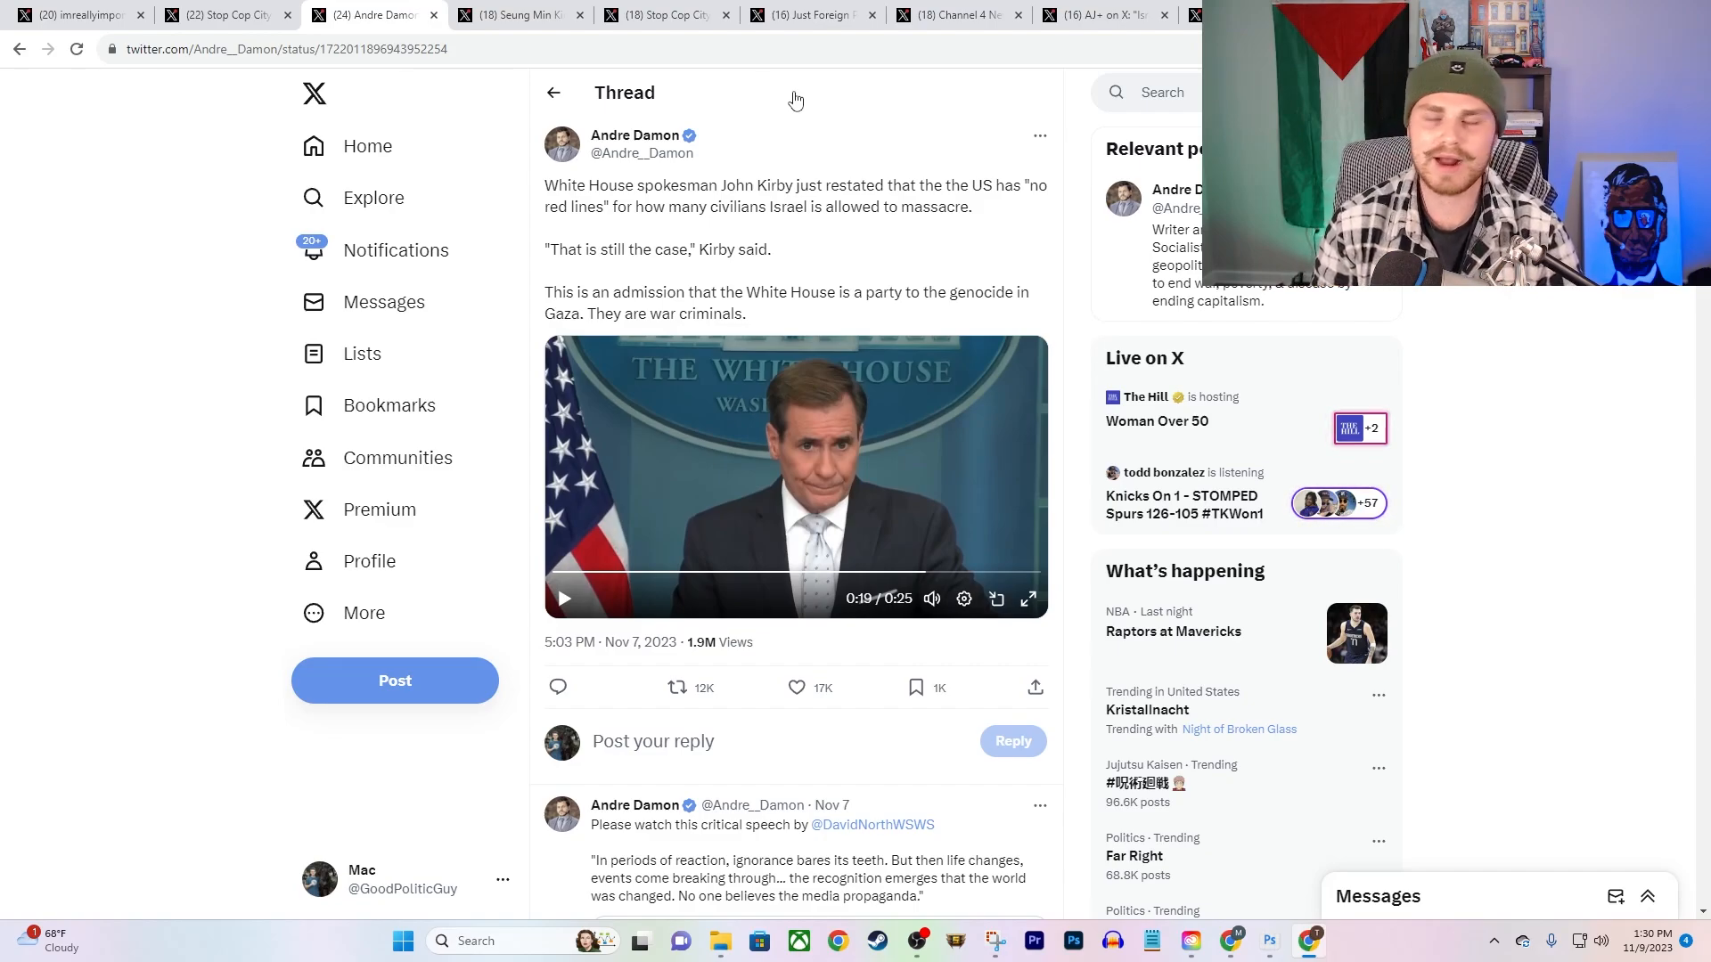
# Step: Show Seung Min Kim's post on Israel's 4-hour humanitarian pauses in northern Gaza
pyautogui.click(513, 14)
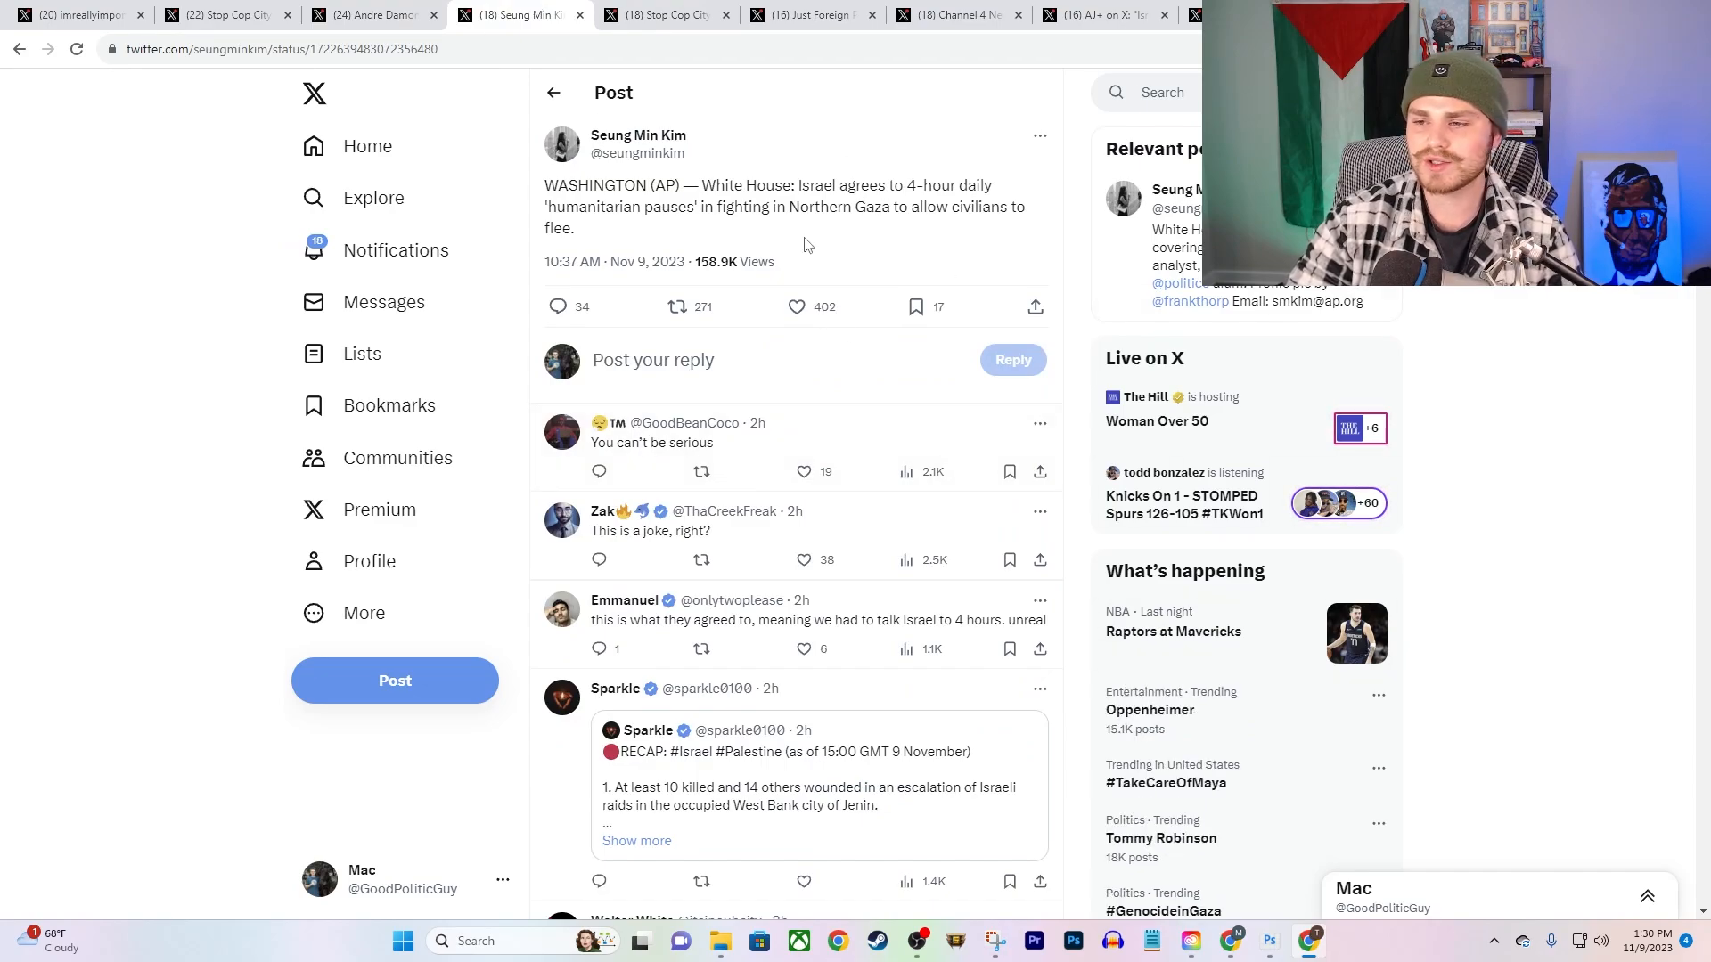
pyautogui.moveTo(823, 231)
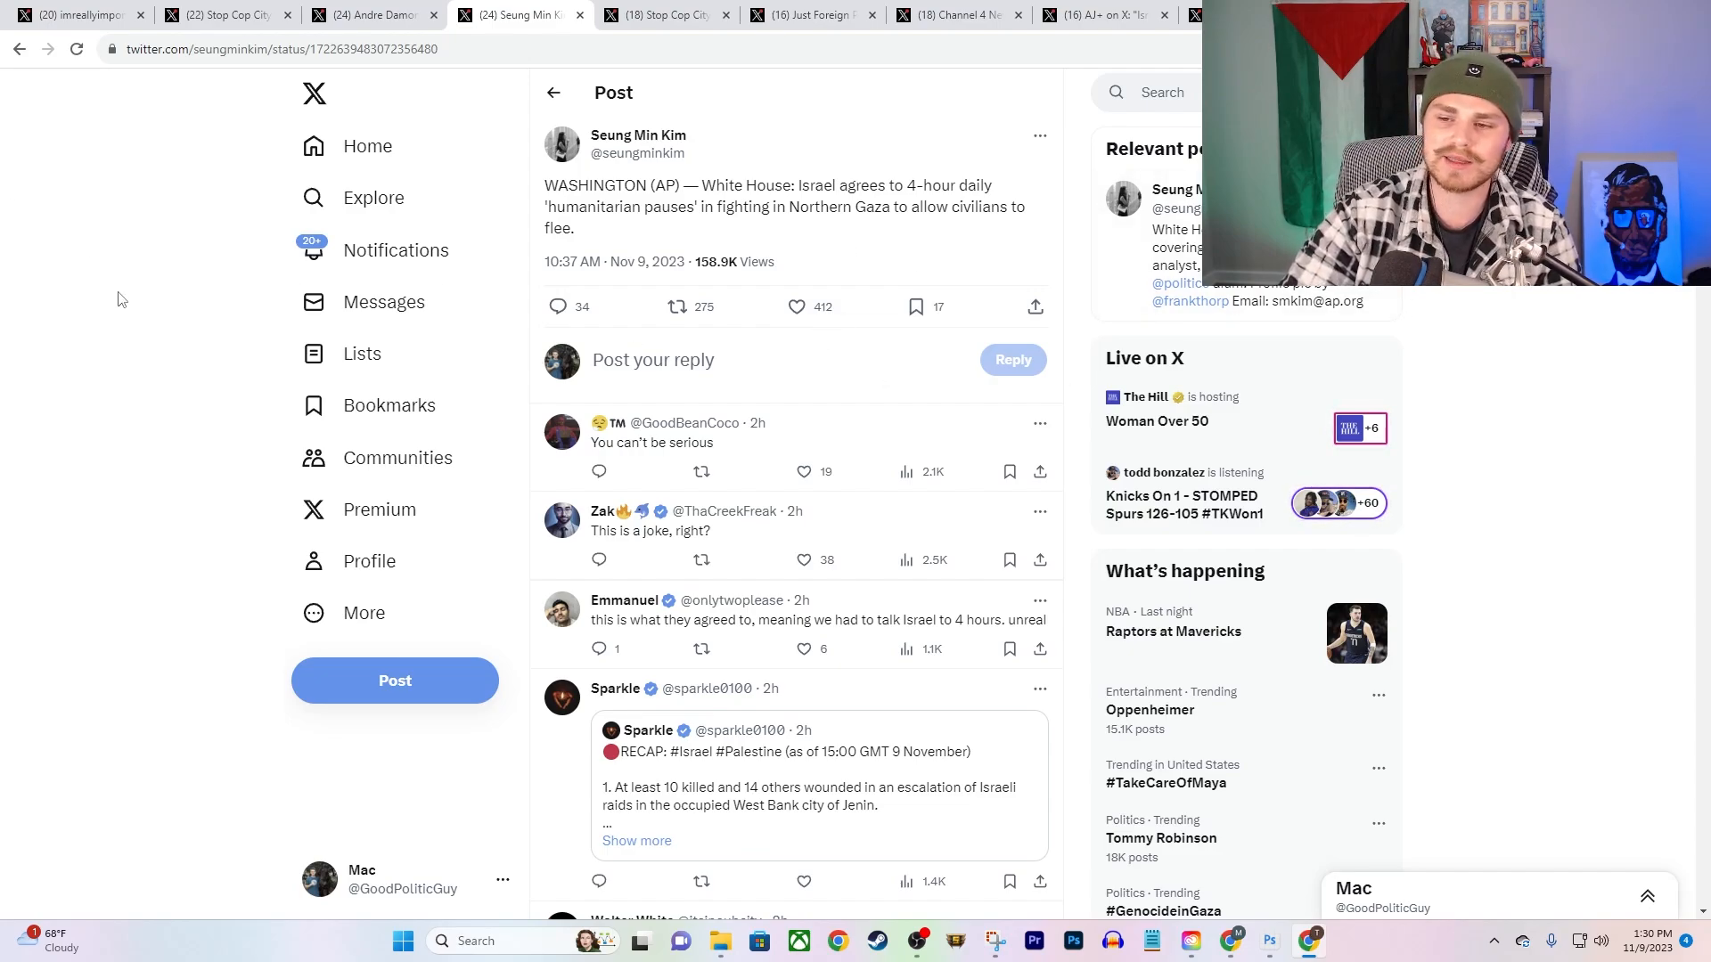
pyautogui.moveTo(675, 229)
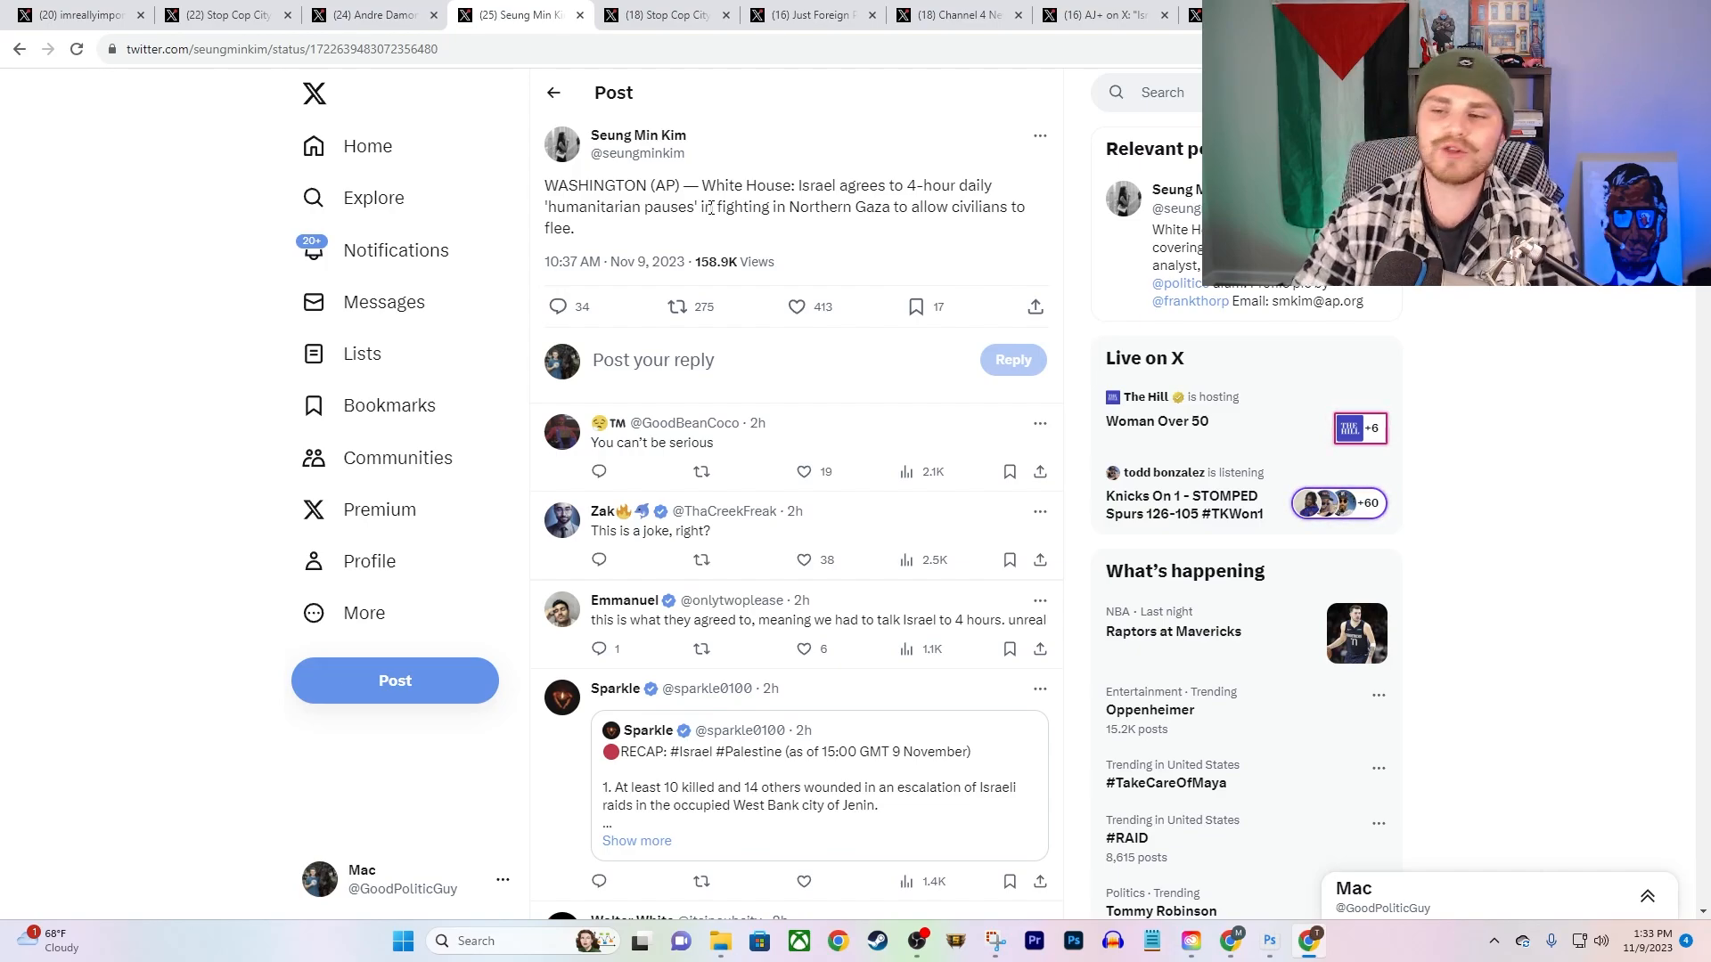
# Step: Play the Stop Cop City video of Sam Husseini questioning a Pentagon spokesman
pyautogui.click(663, 14)
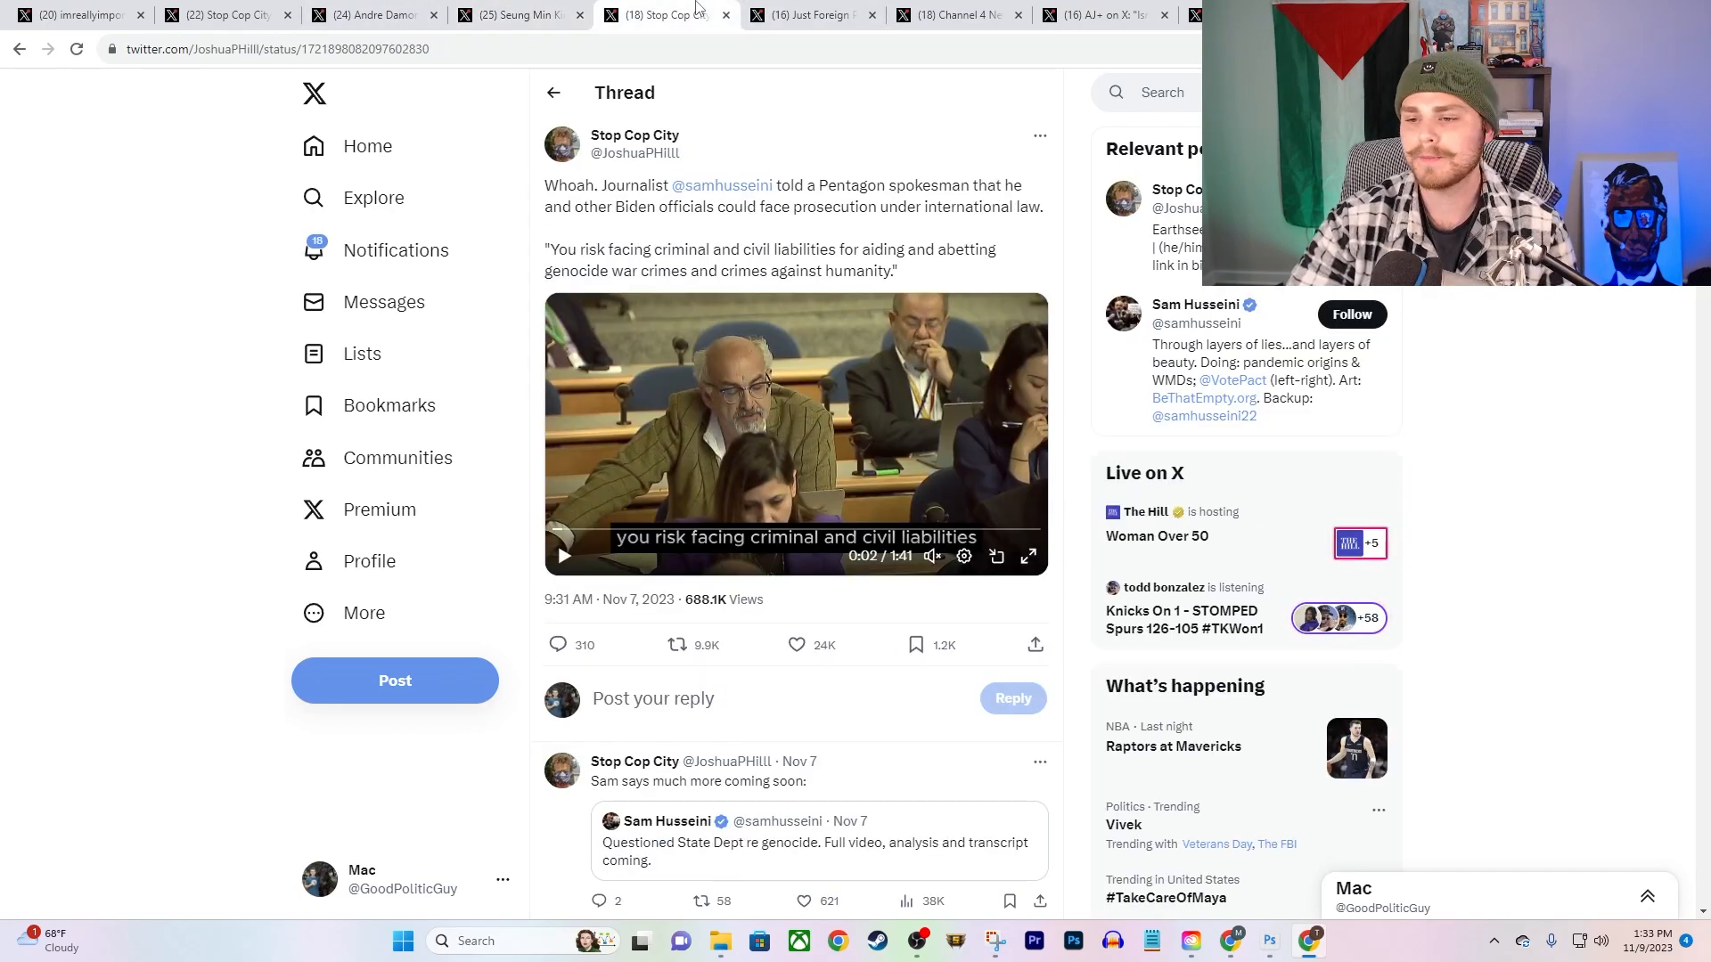
pyautogui.moveTo(866, 269)
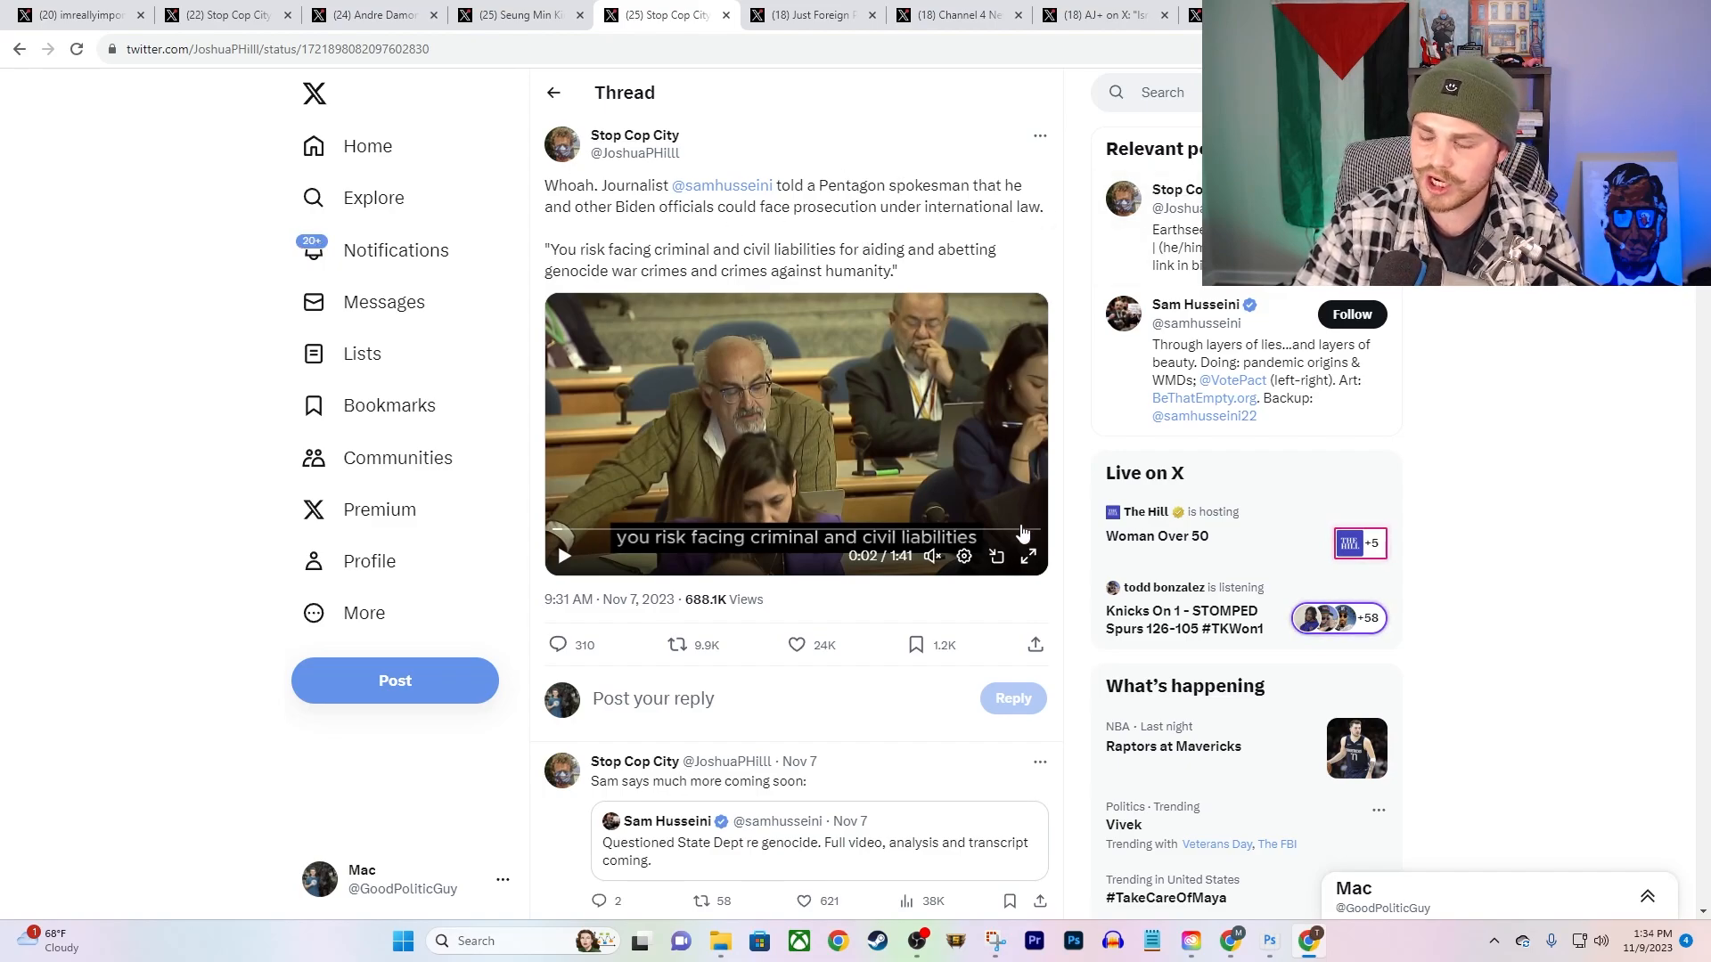
pyautogui.click(1027, 556)
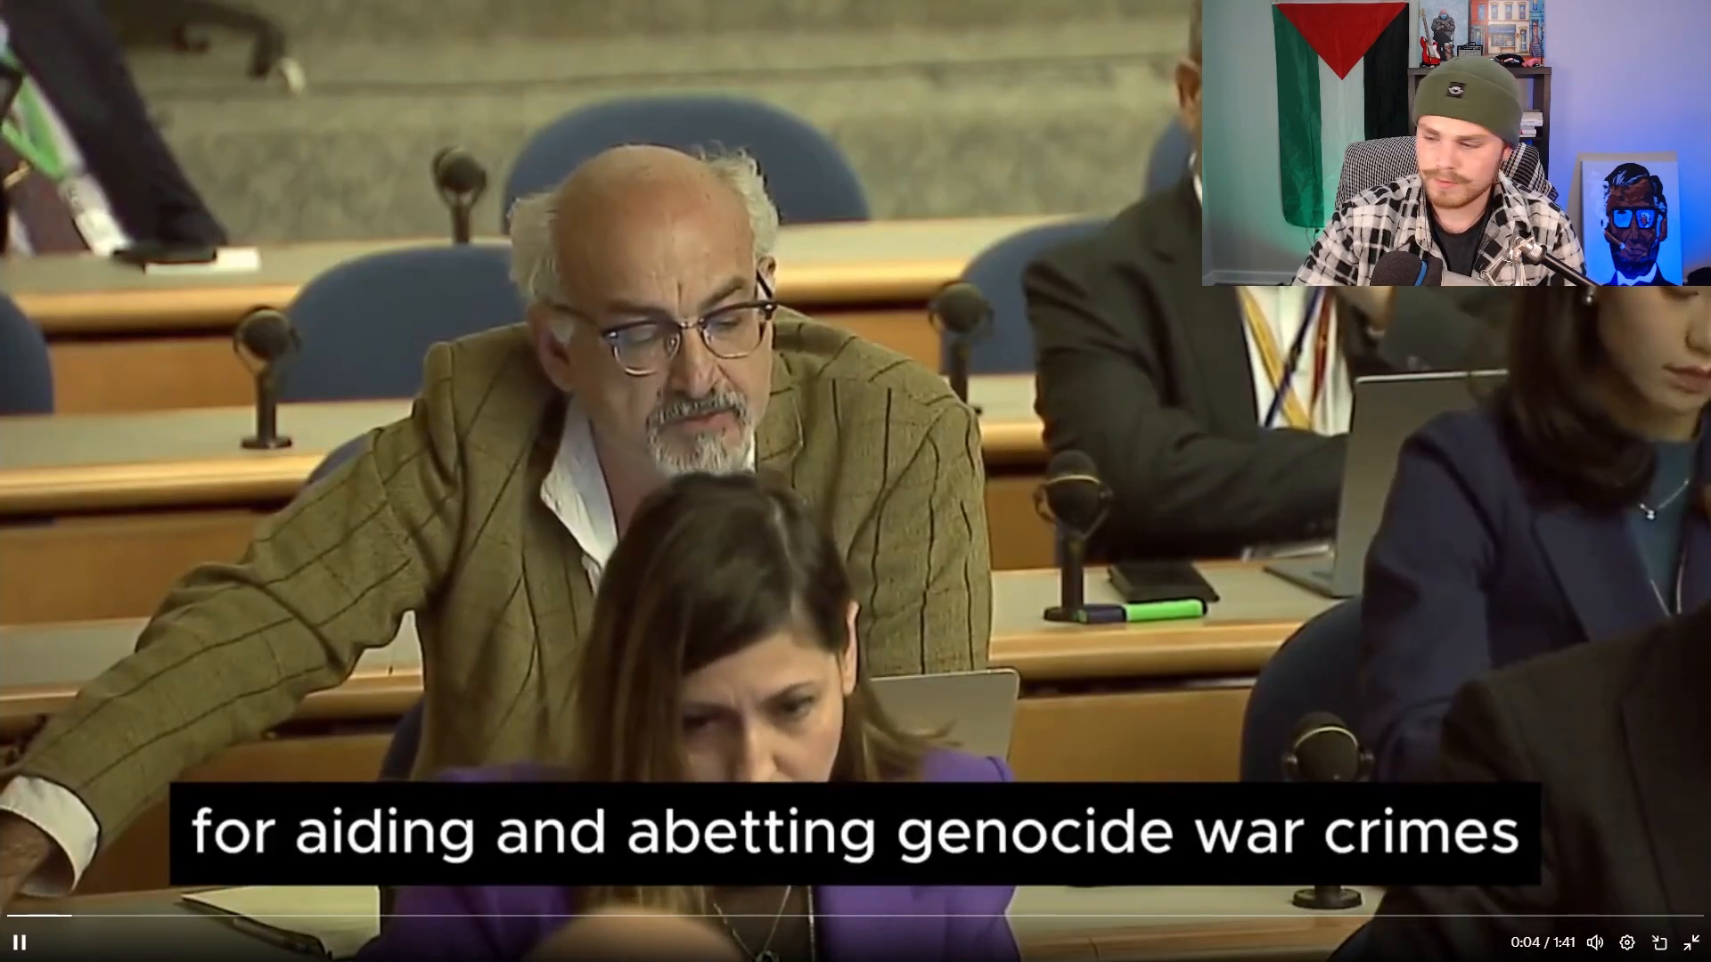
pyautogui.click(1627, 941)
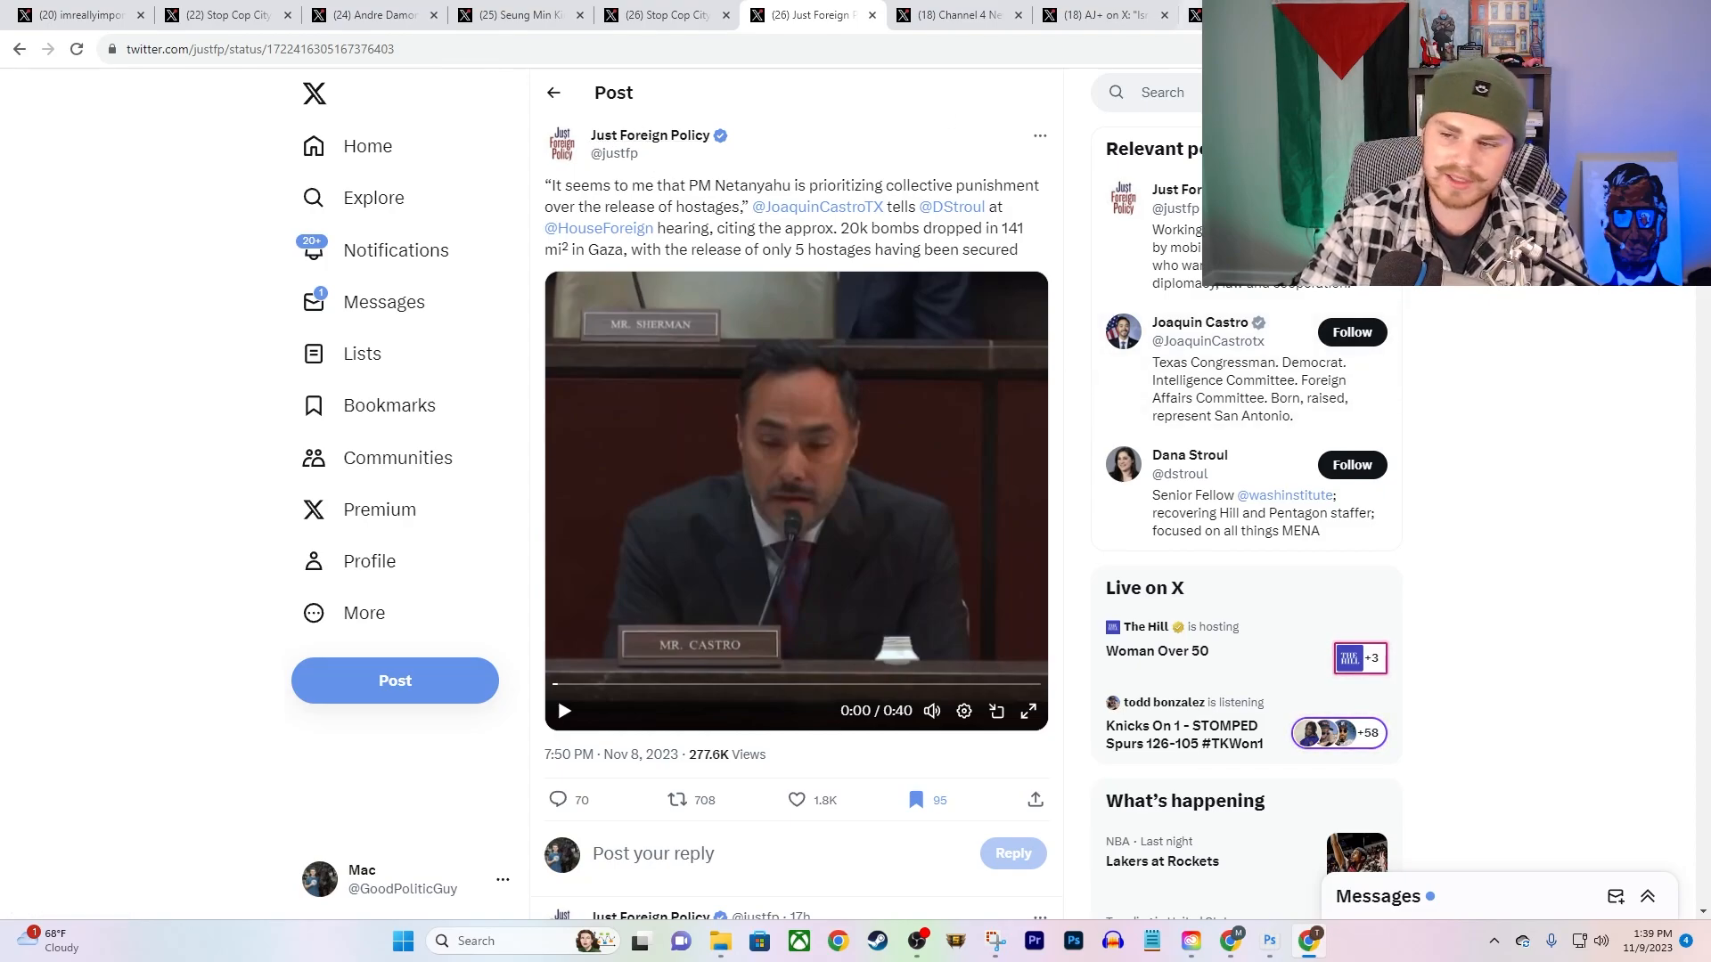
pyautogui.moveTo(958, 14)
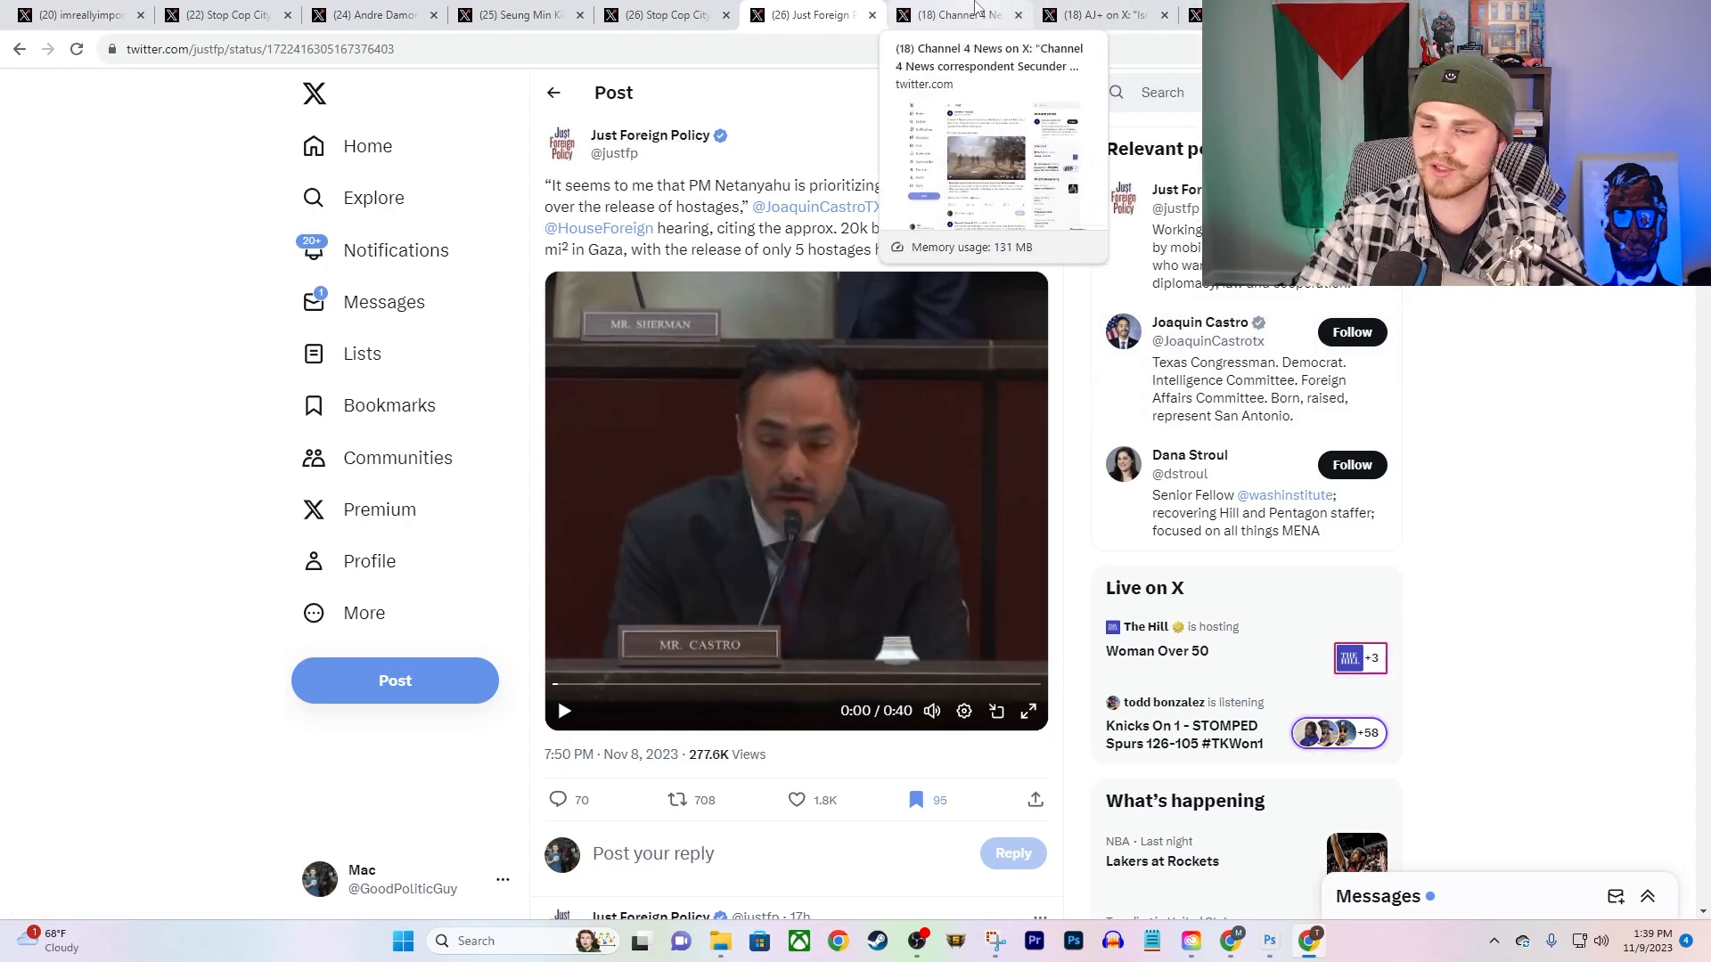
# Step: Show the Channel 4 News post on Secunder Kermani entering Gaza with Israeli forces
pyautogui.click(958, 14)
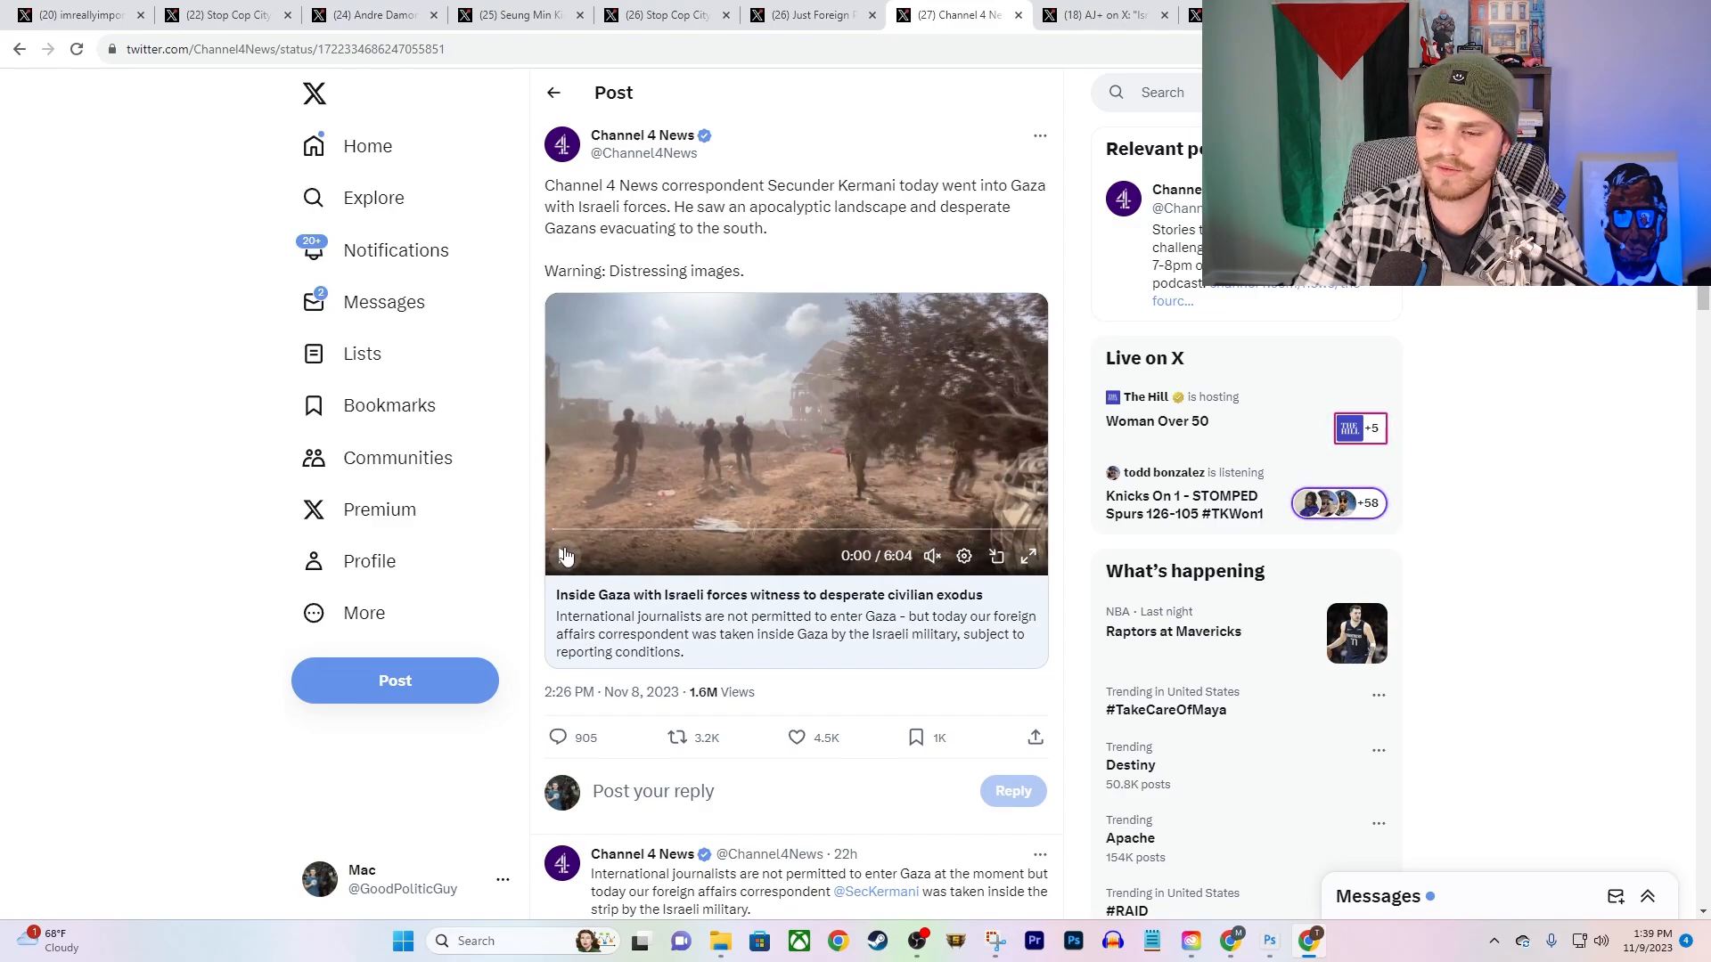
# Step: Watch the Channel 4 News Gaza video, then move to AJ+'s northern Gaza displacement post
pyautogui.click(565, 554)
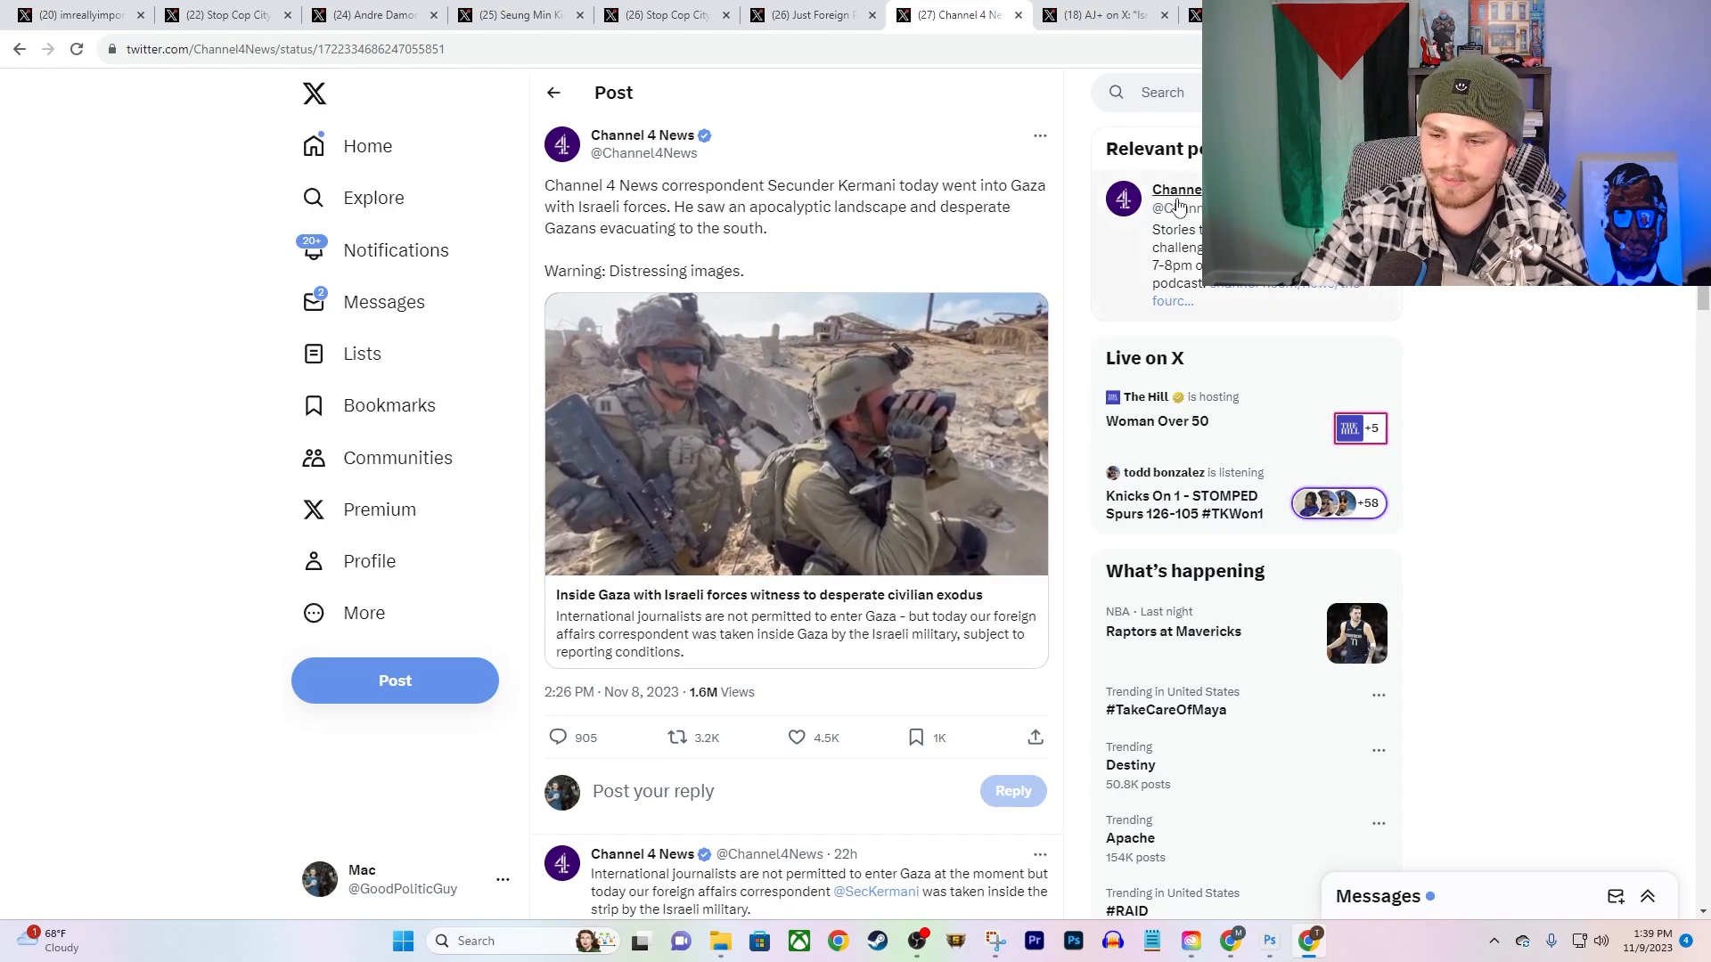
pyautogui.click(795, 433)
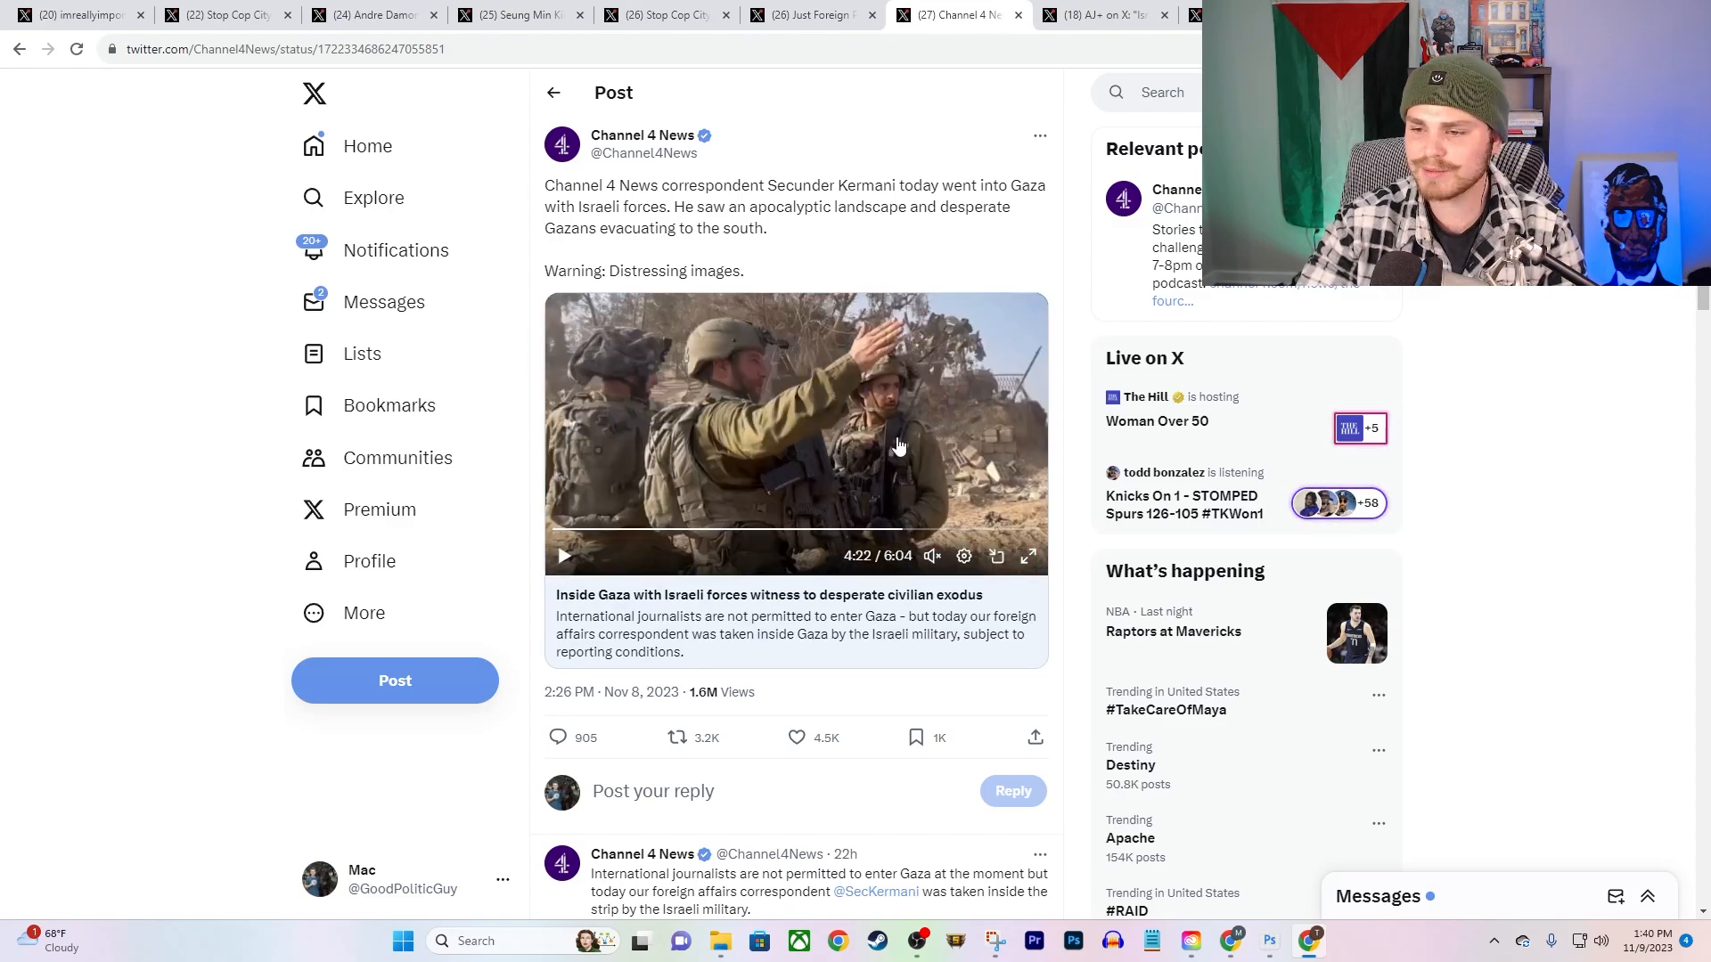
pyautogui.click(1097, 14)
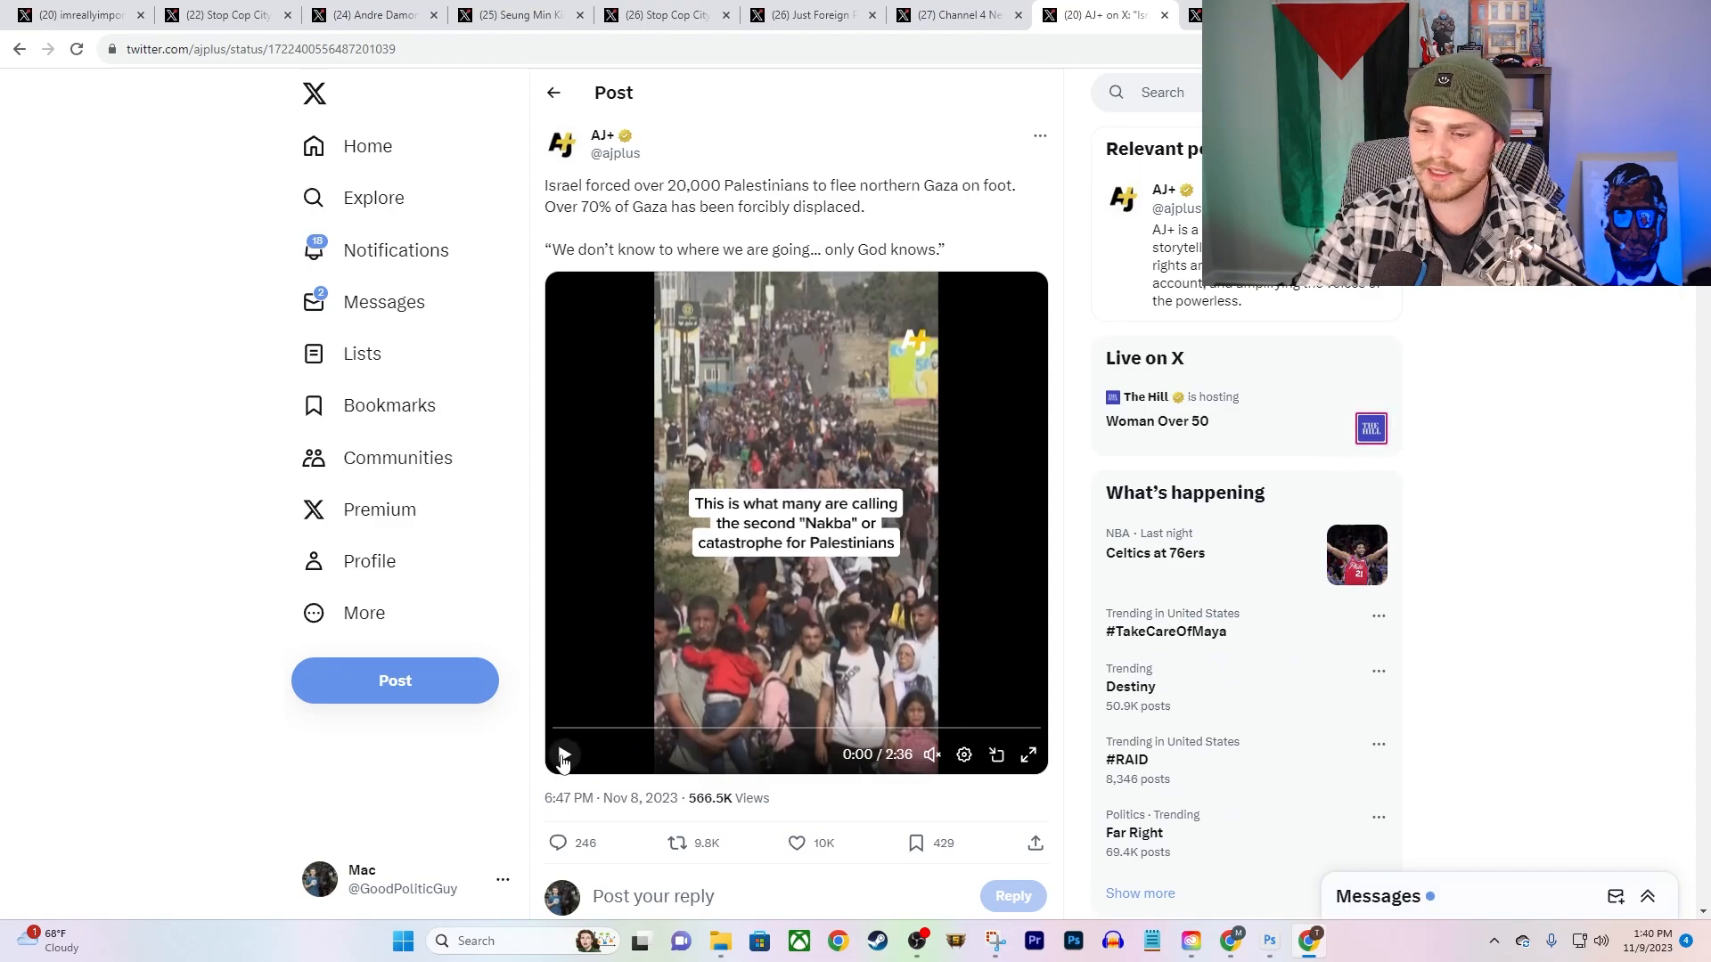
# Step: Play the AJ+ displacement video to 0:34 and pause on the displaced Palestinian speaking
pyautogui.click(565, 754)
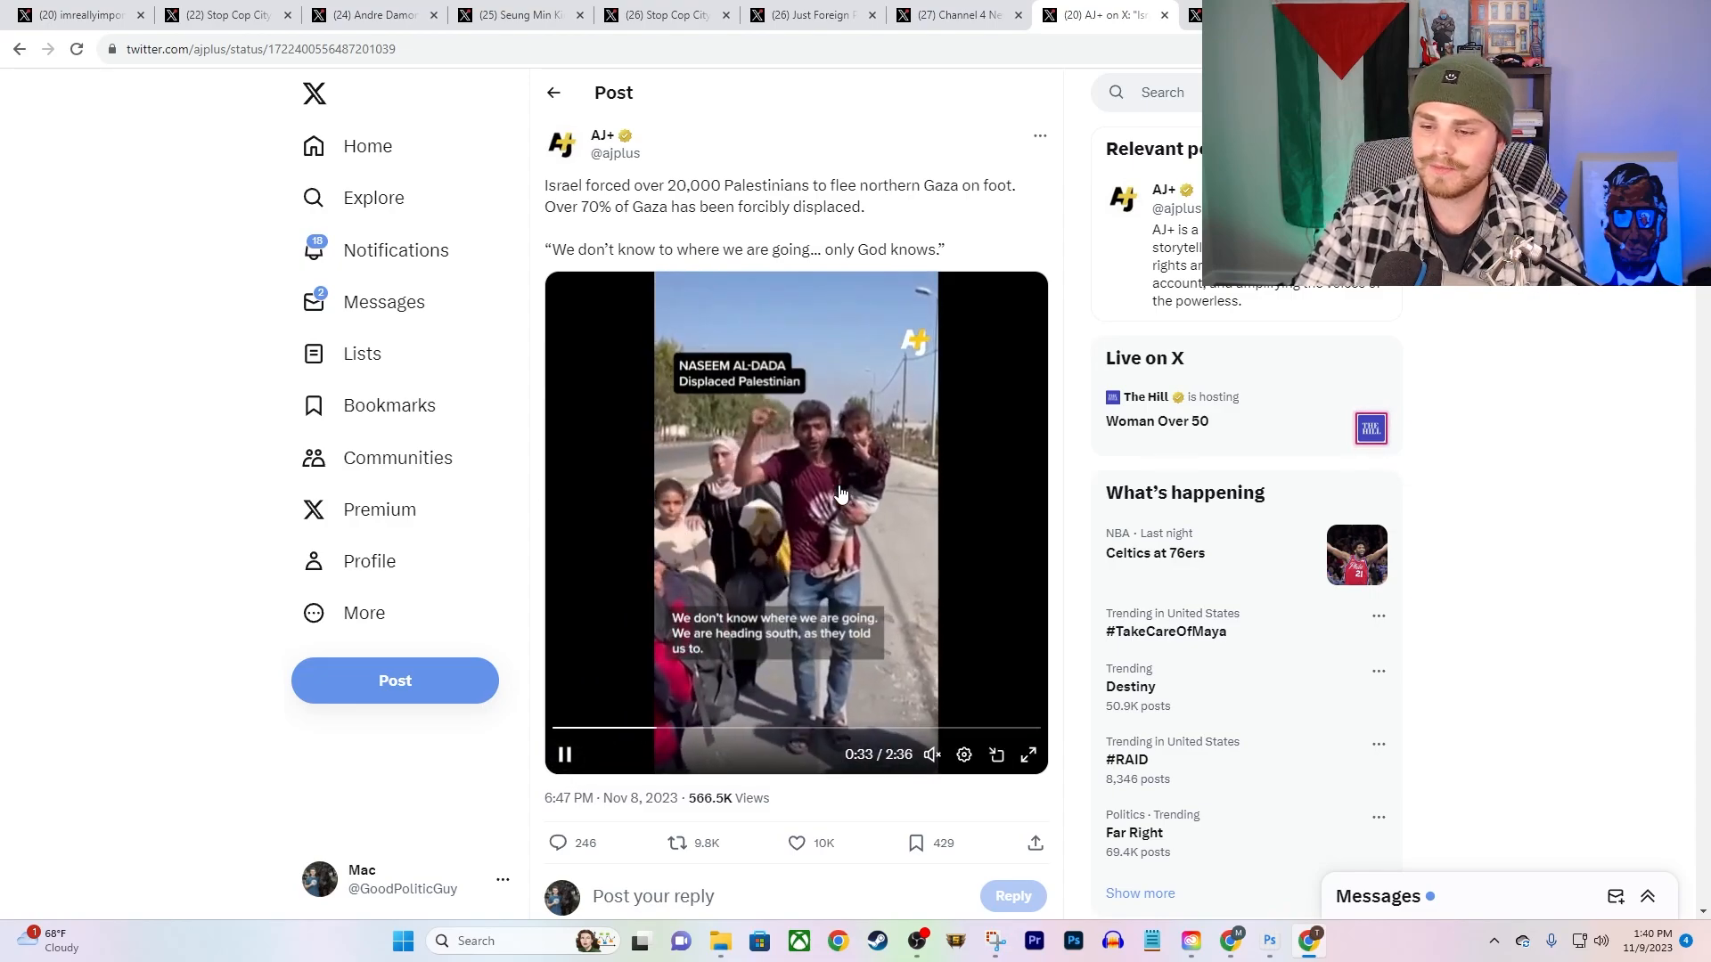
pyautogui.click(565, 753)
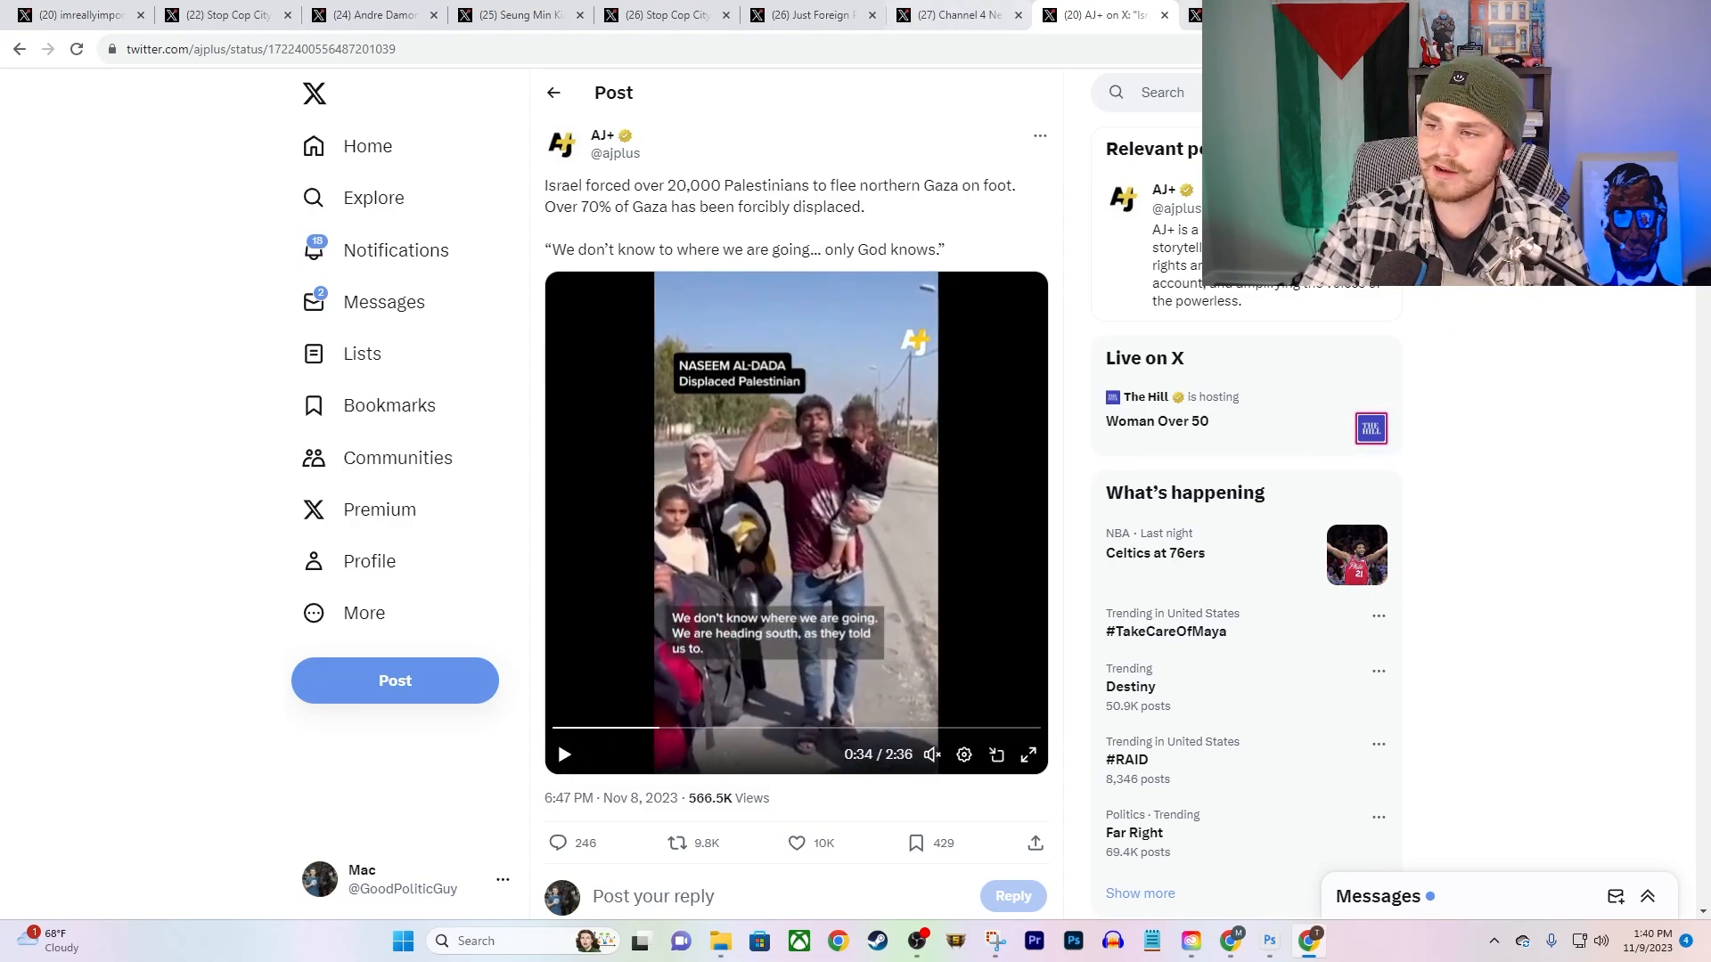